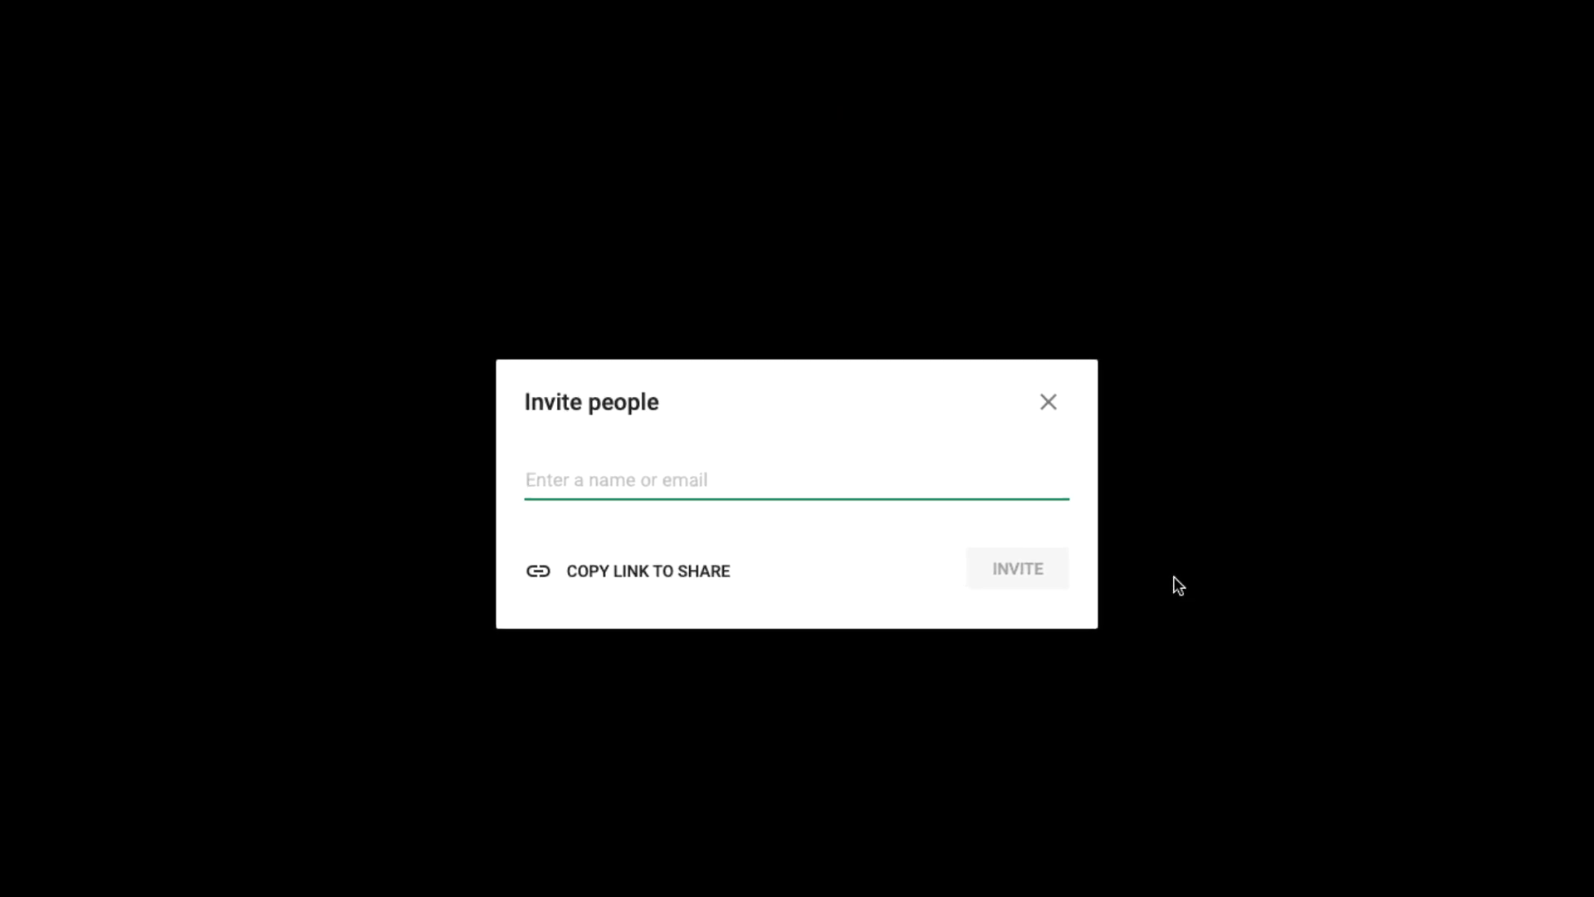
Close the Invite people prompt to show the empty Hangouts call
left_click(1047, 402)
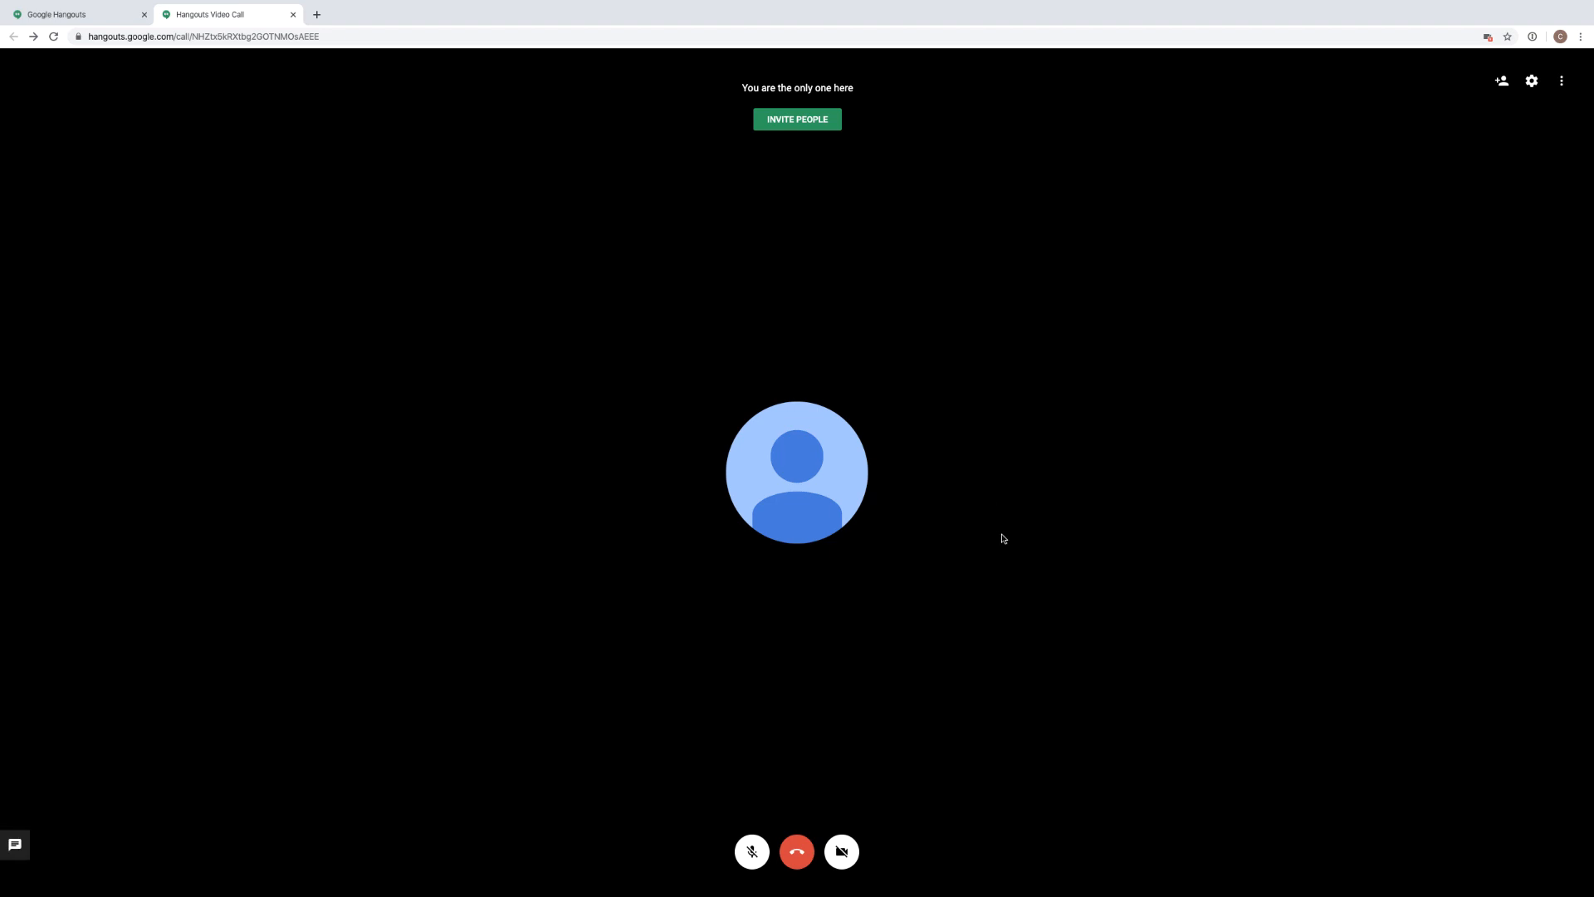
Leave the Hangouts call for the MobyMax teacher home page
left_click(1562, 80)
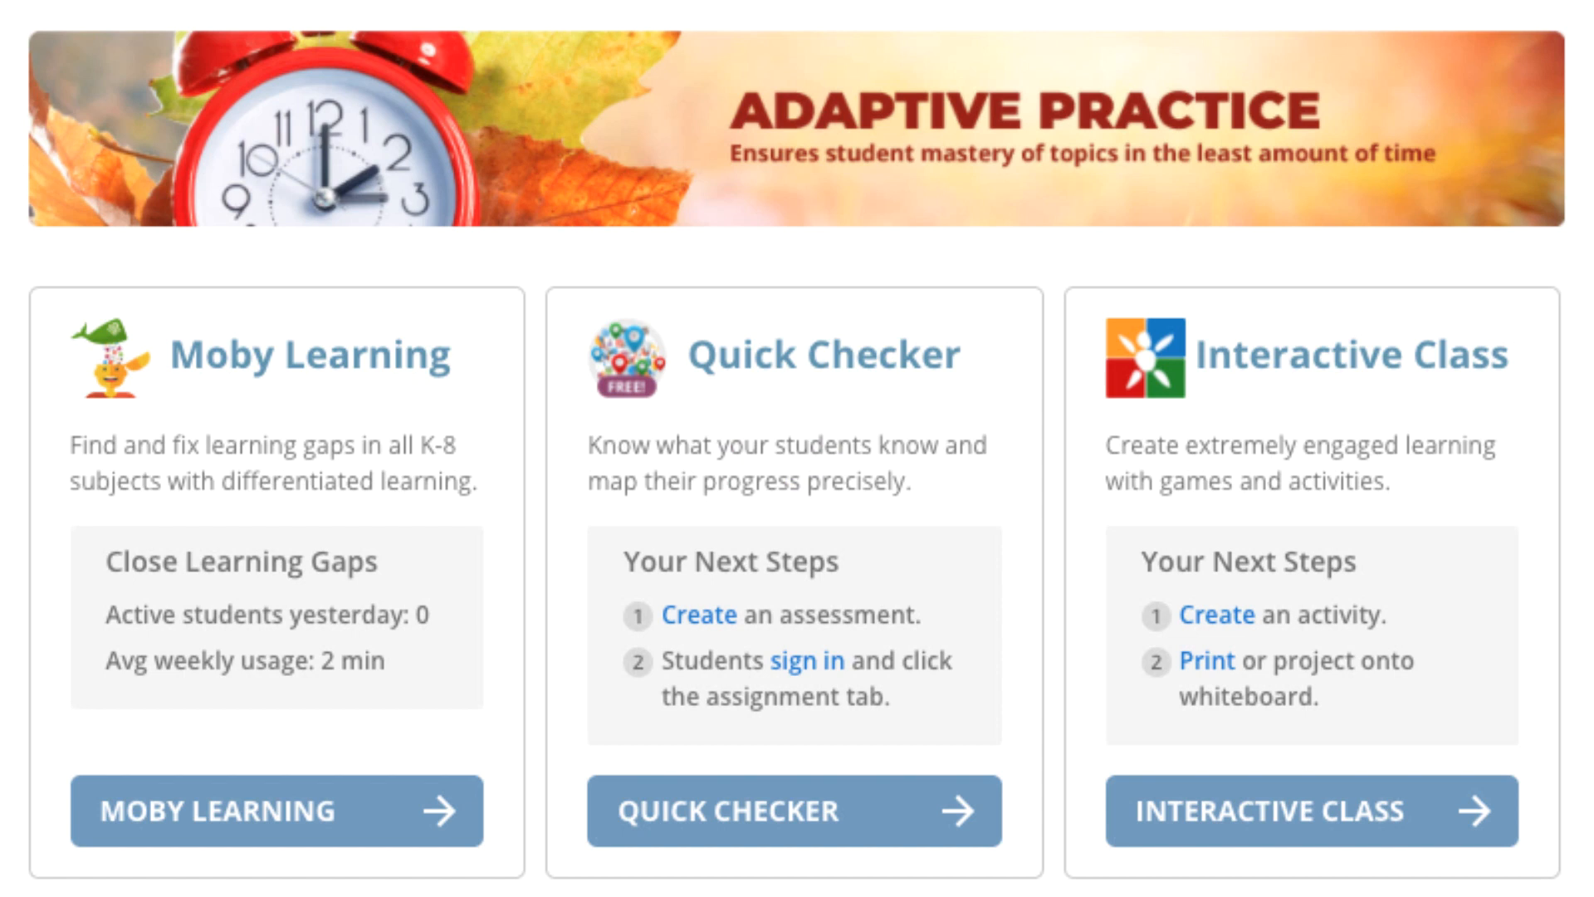
mouse_move(1312, 812)
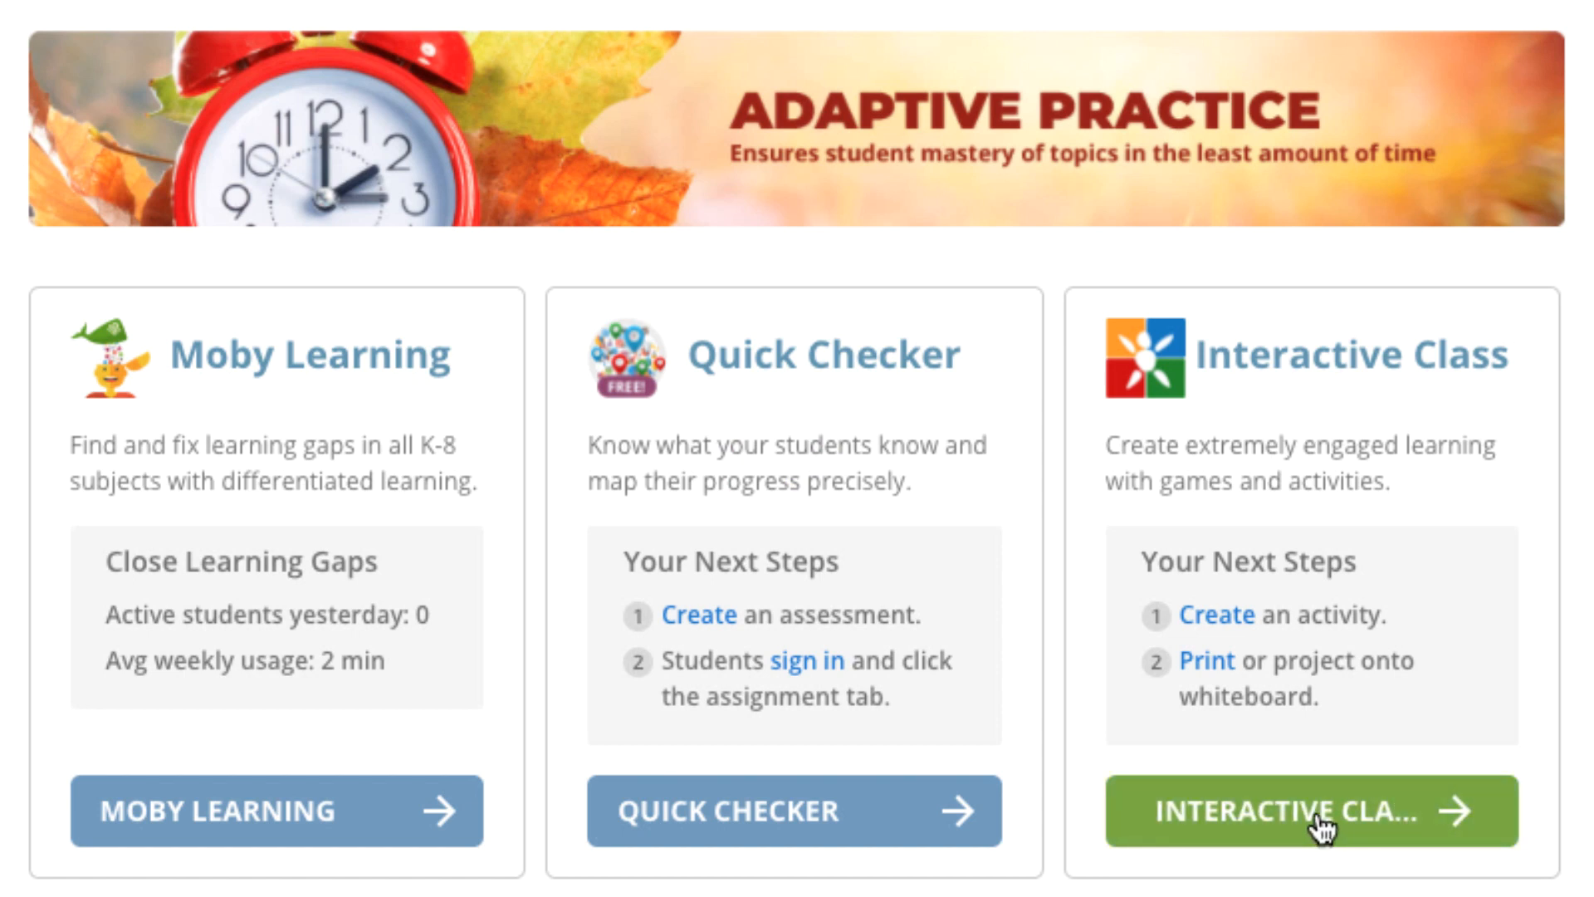
Go through Interactive Class to the Whiteboard Activities lesson list
left_click(1310, 811)
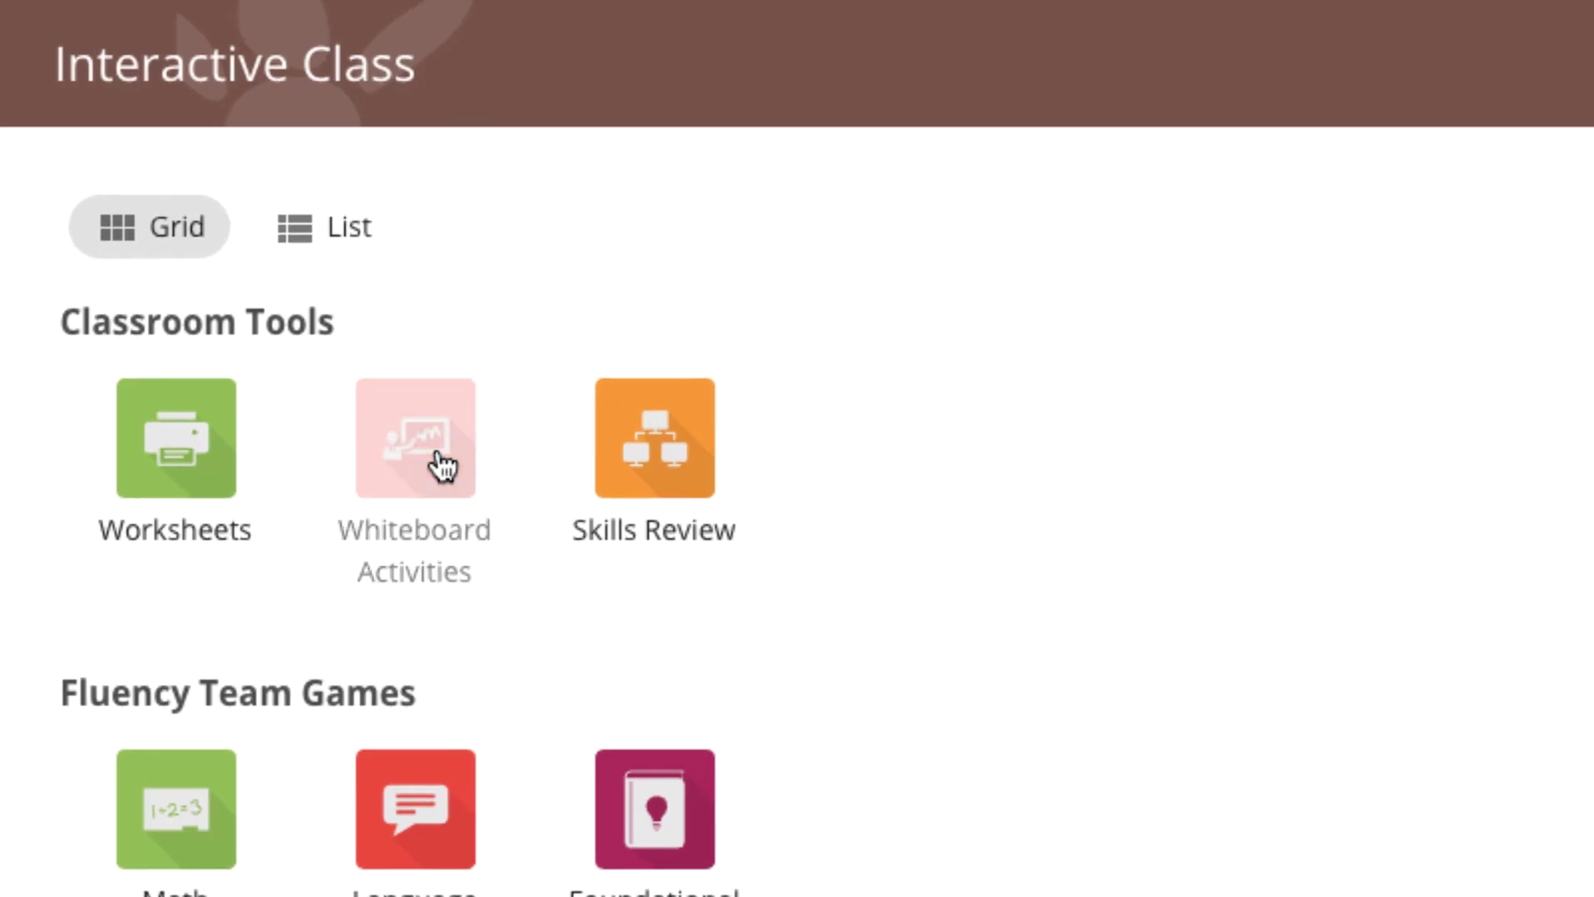
left_click(413, 438)
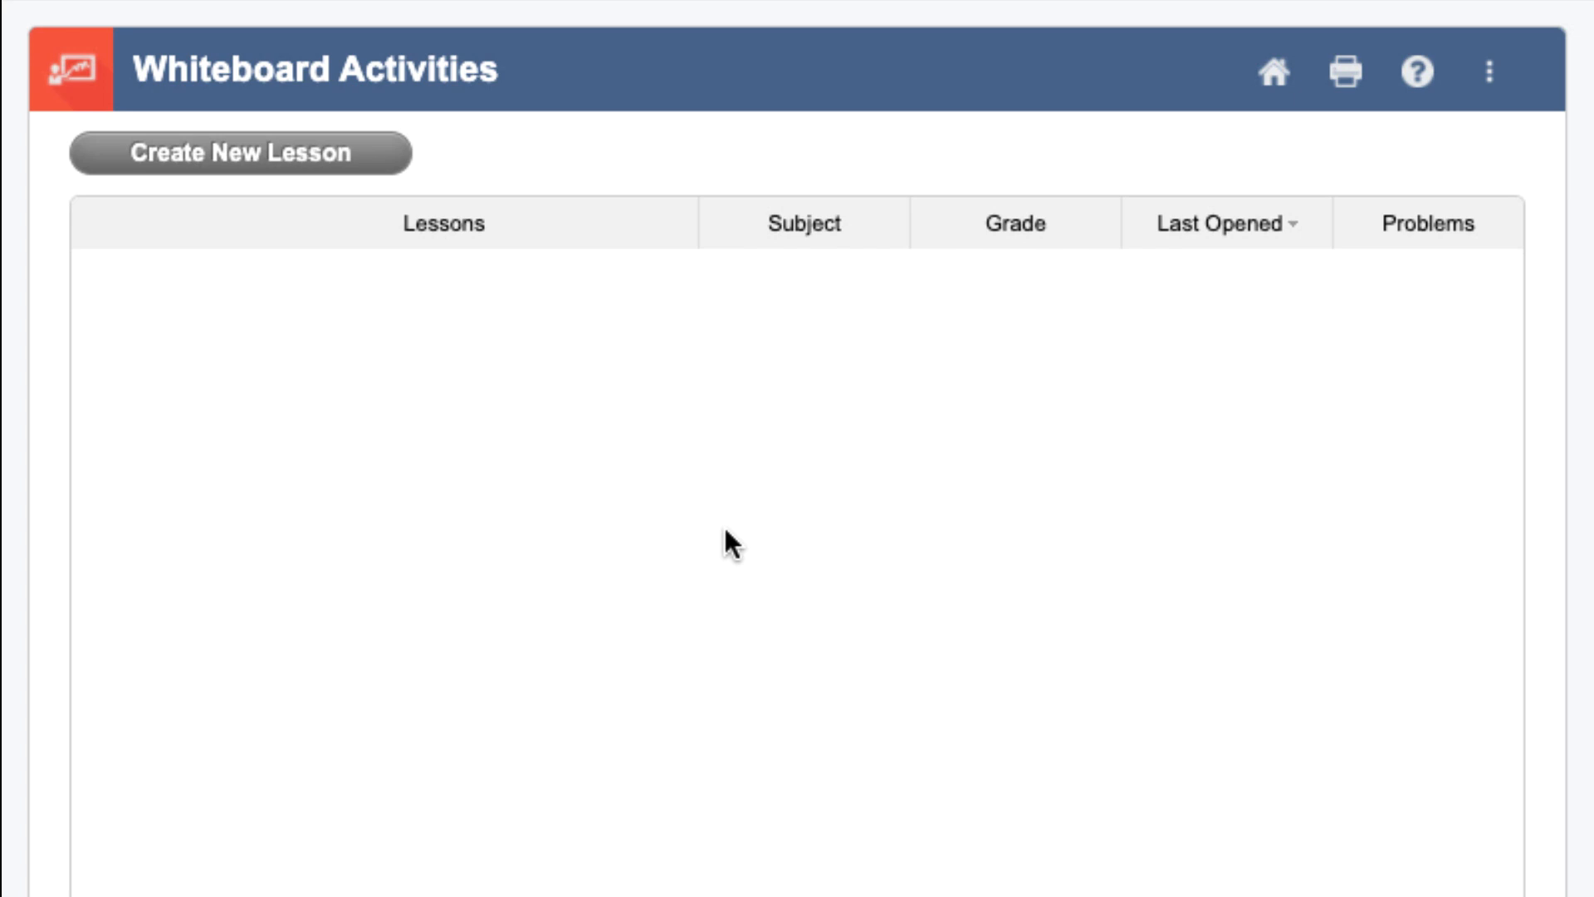
mouse_move(376, 404)
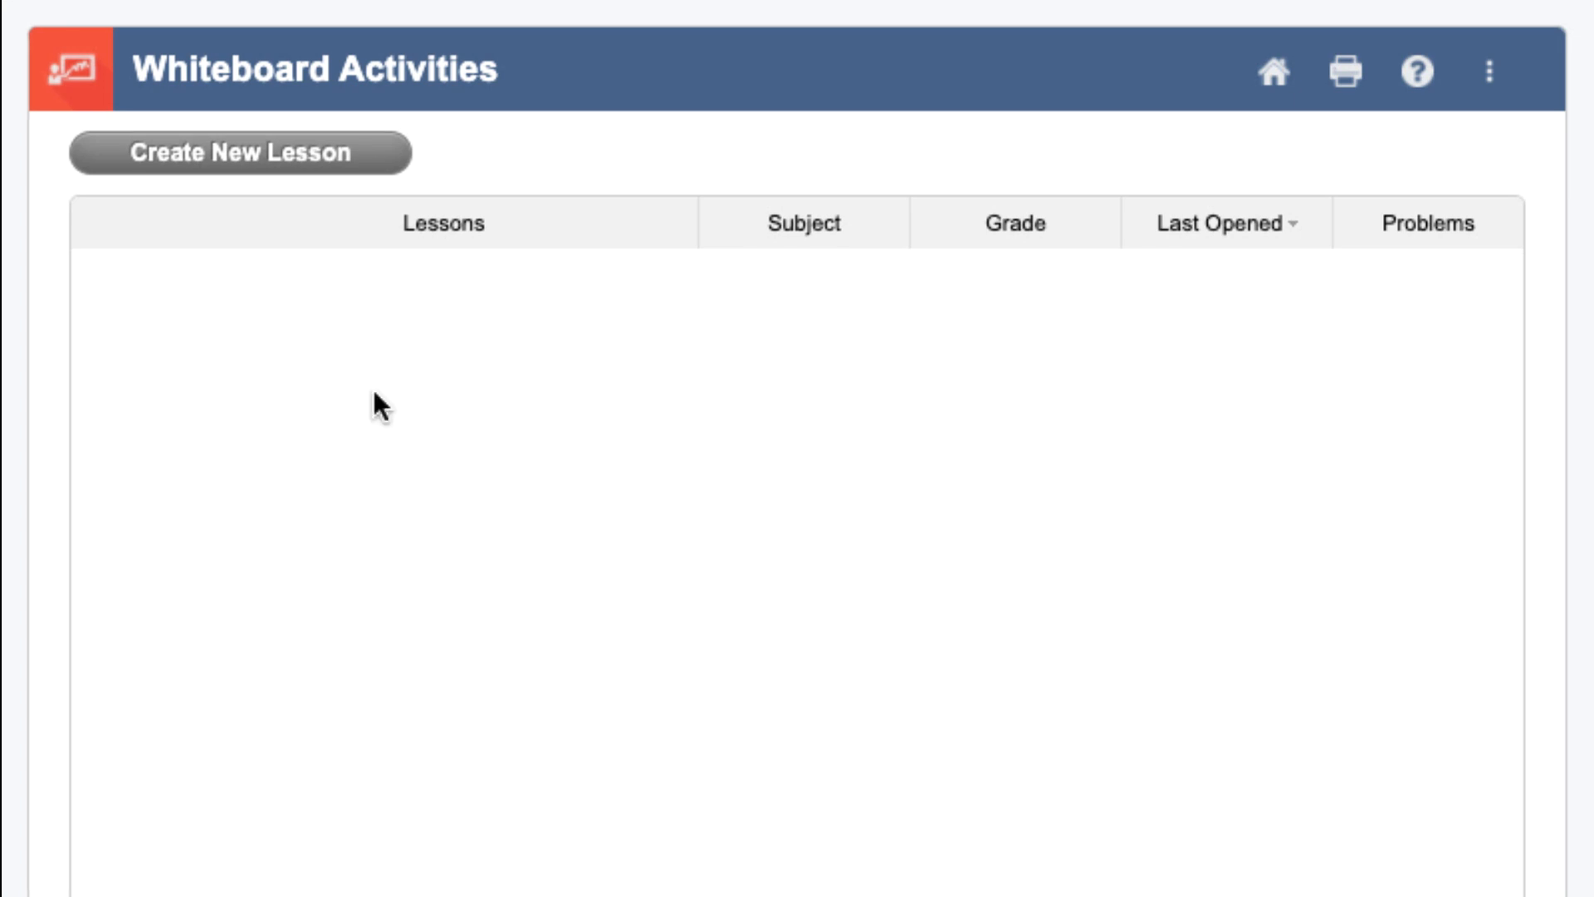
Start creating a new lesson from scratch
left_click(241, 153)
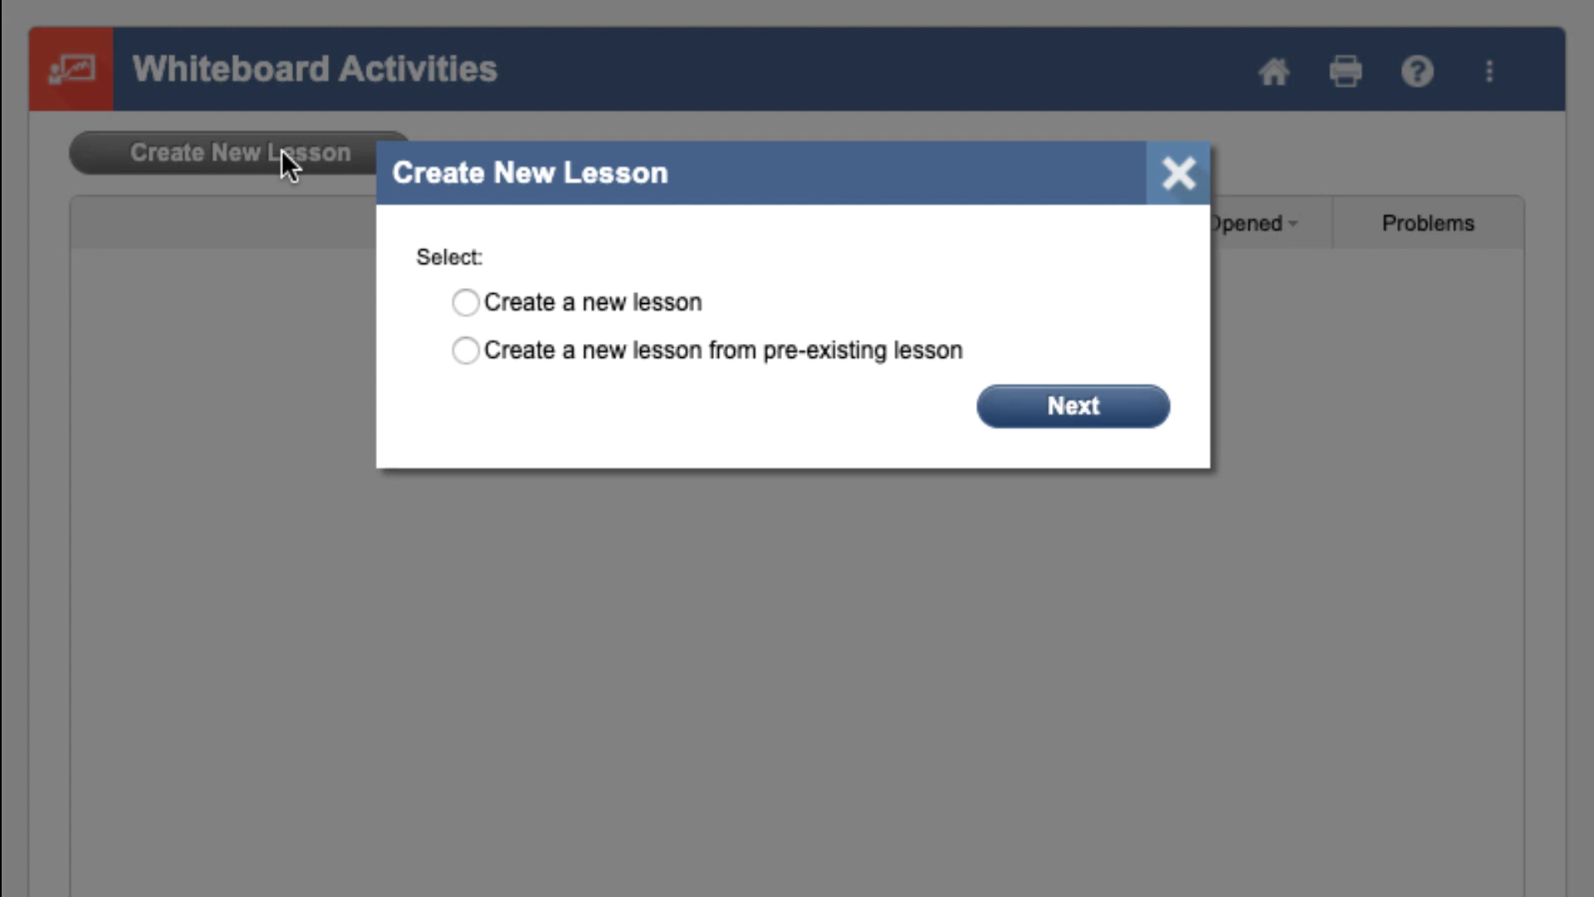
mouse_move(689, 309)
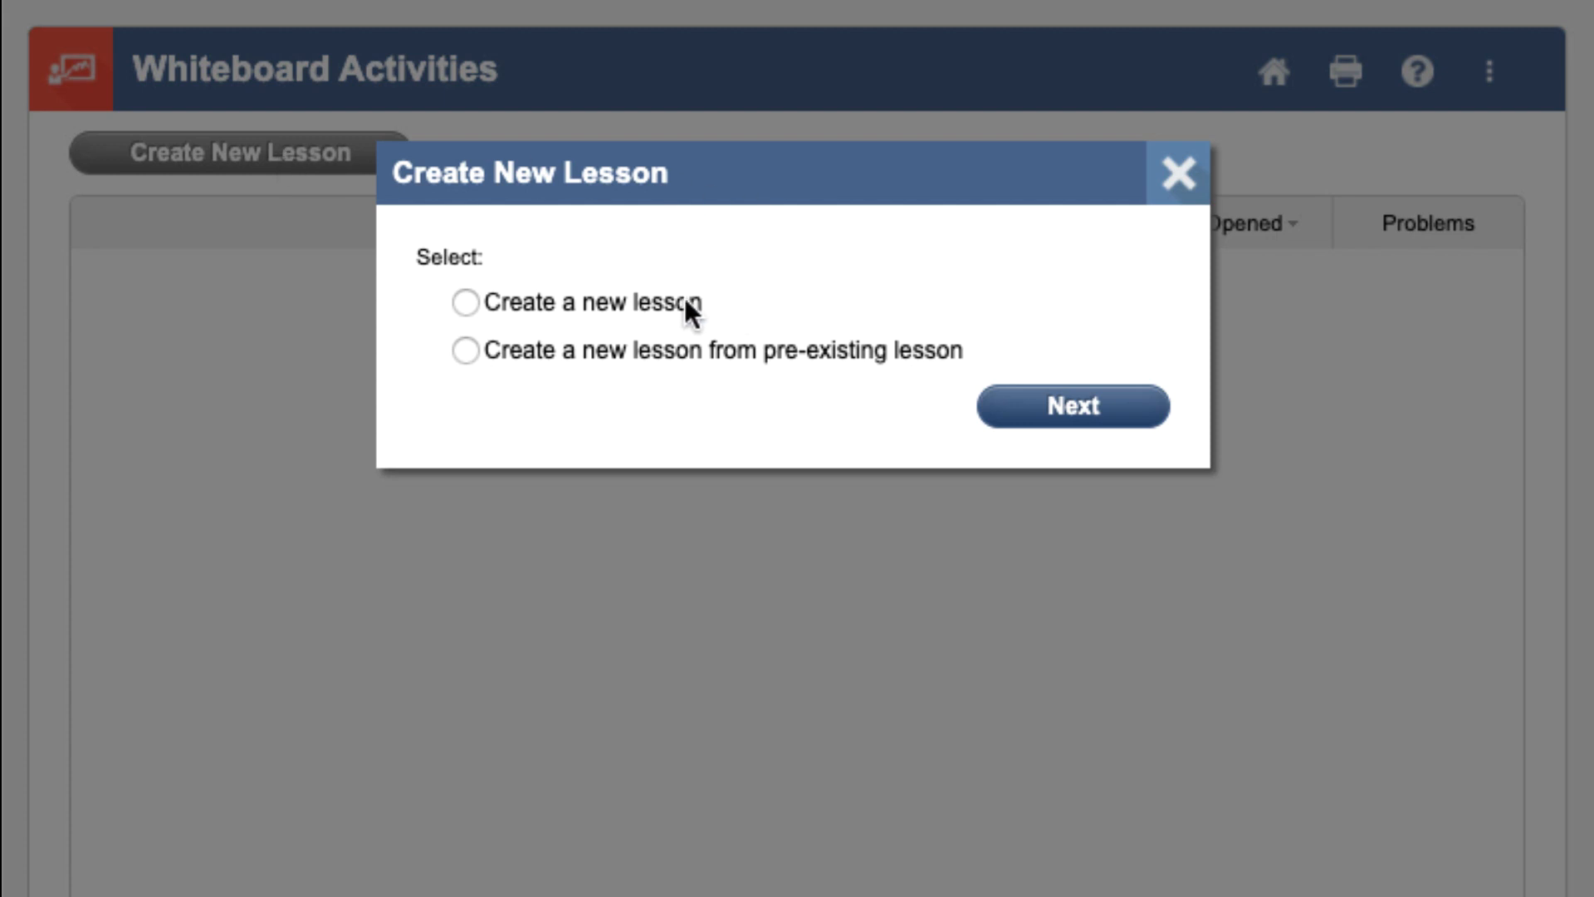
mouse_move(986, 353)
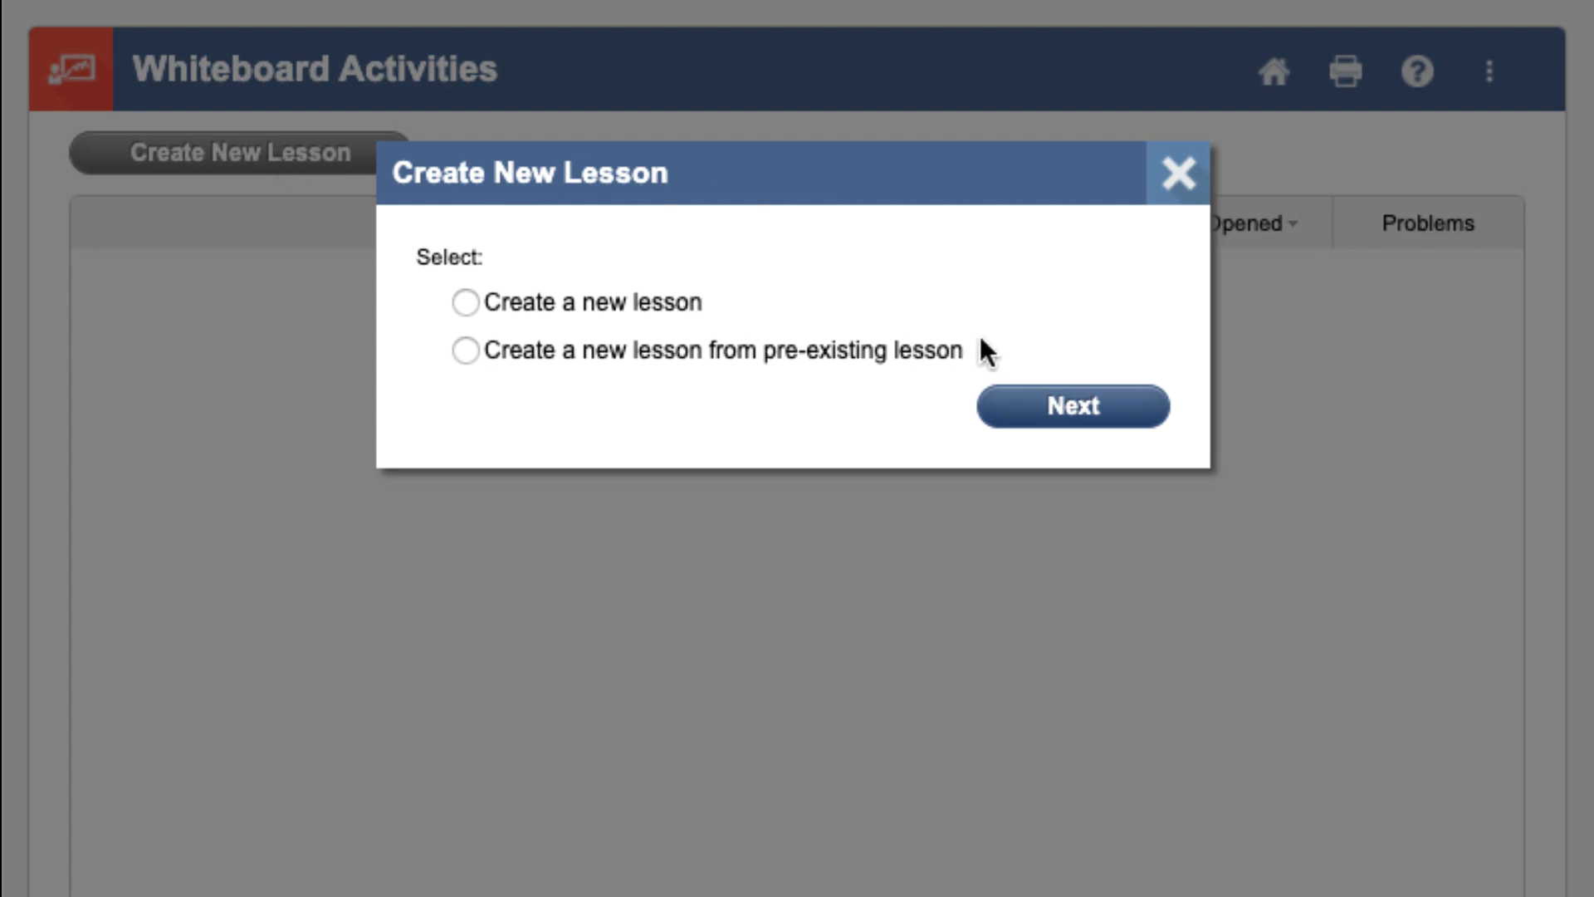
left_click(465, 303)
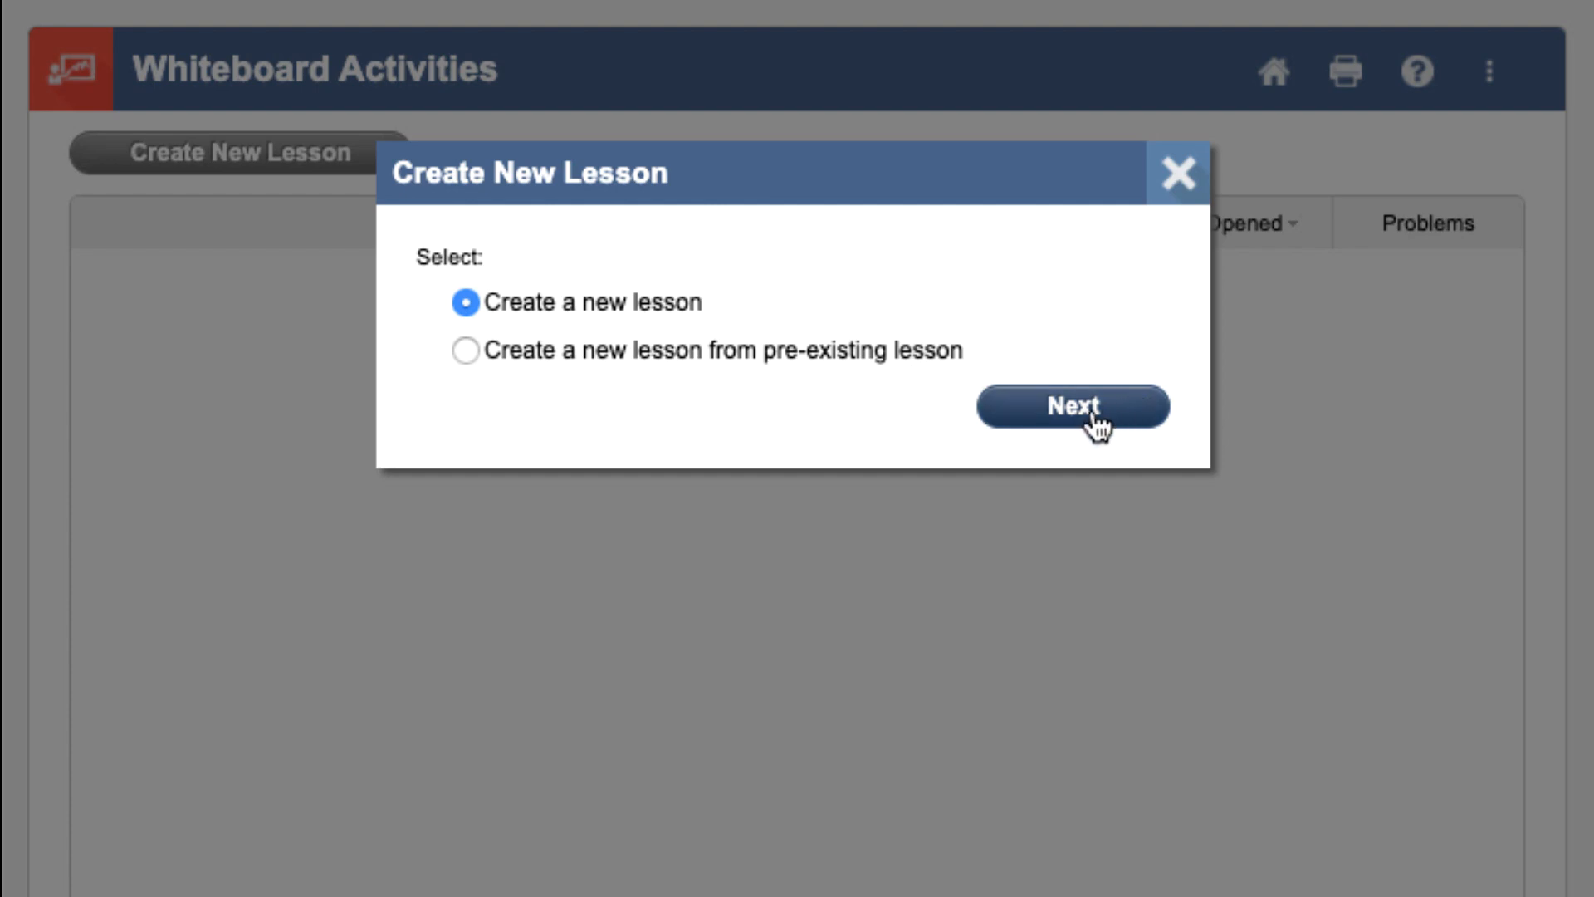
left_click(1070, 407)
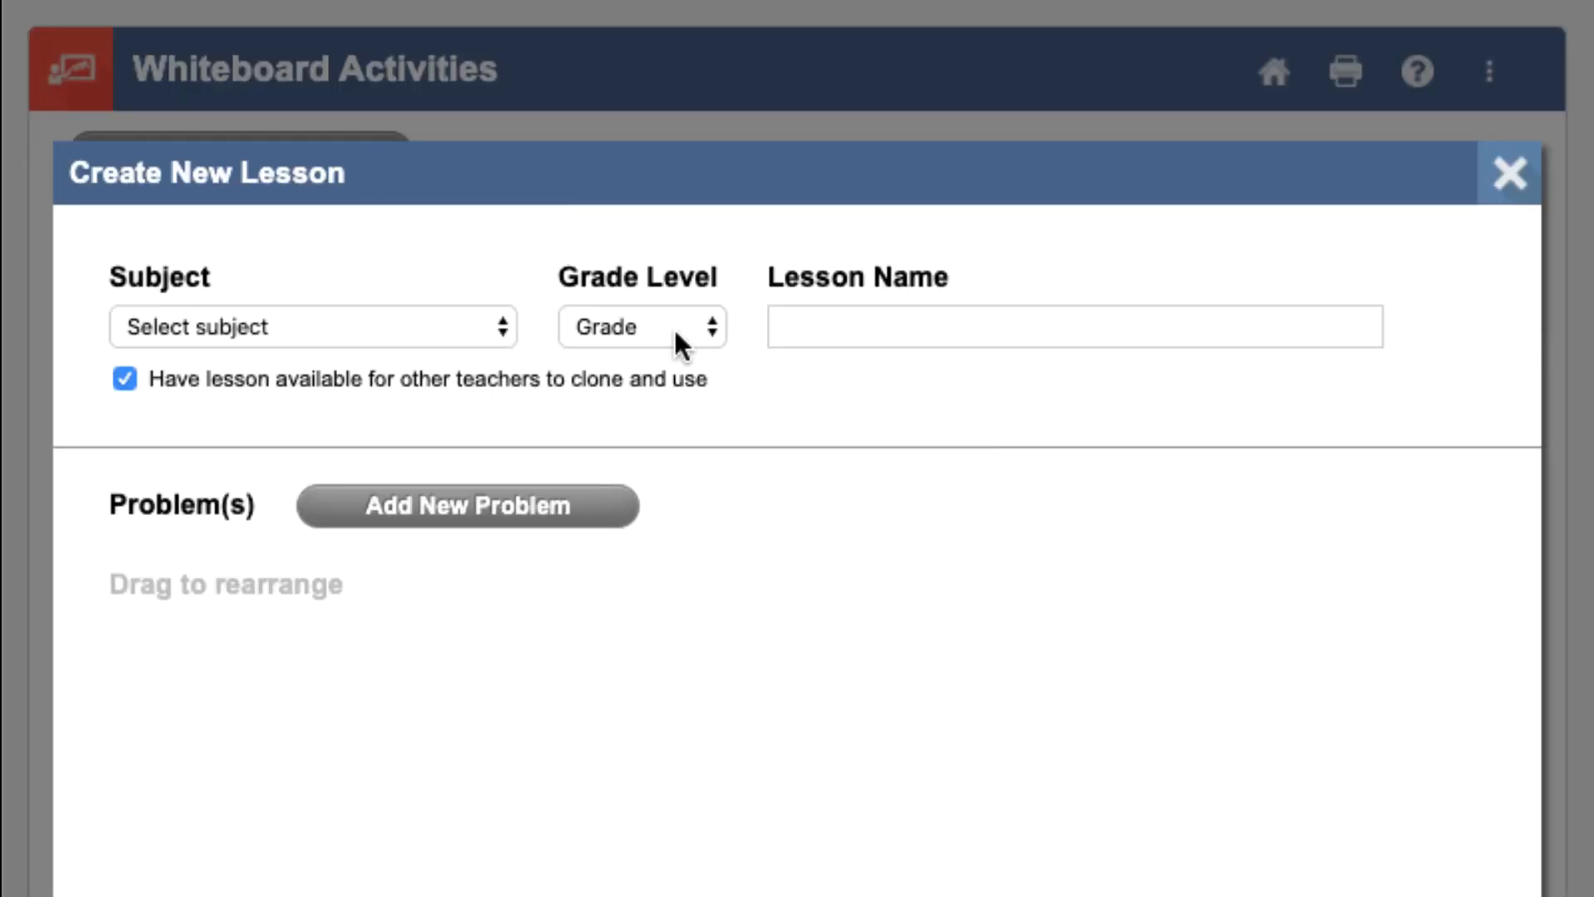
Set subject Reading Stories, grade 3, name 'Monday's Reading Lesson', and begin adding a problem
left_click(312, 327)
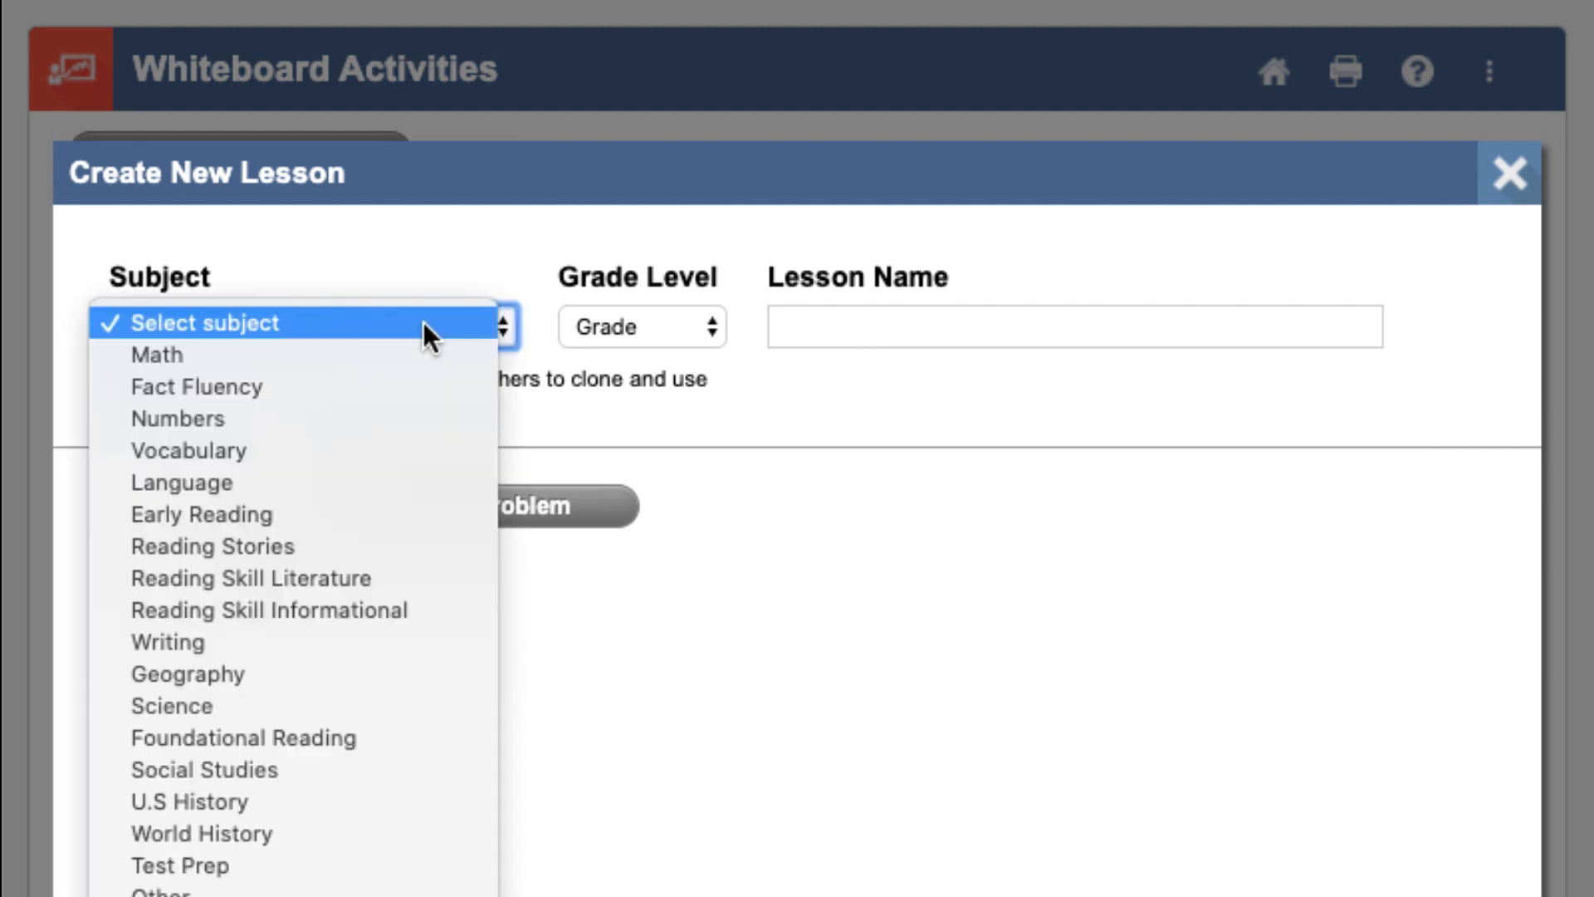
left_click(212, 547)
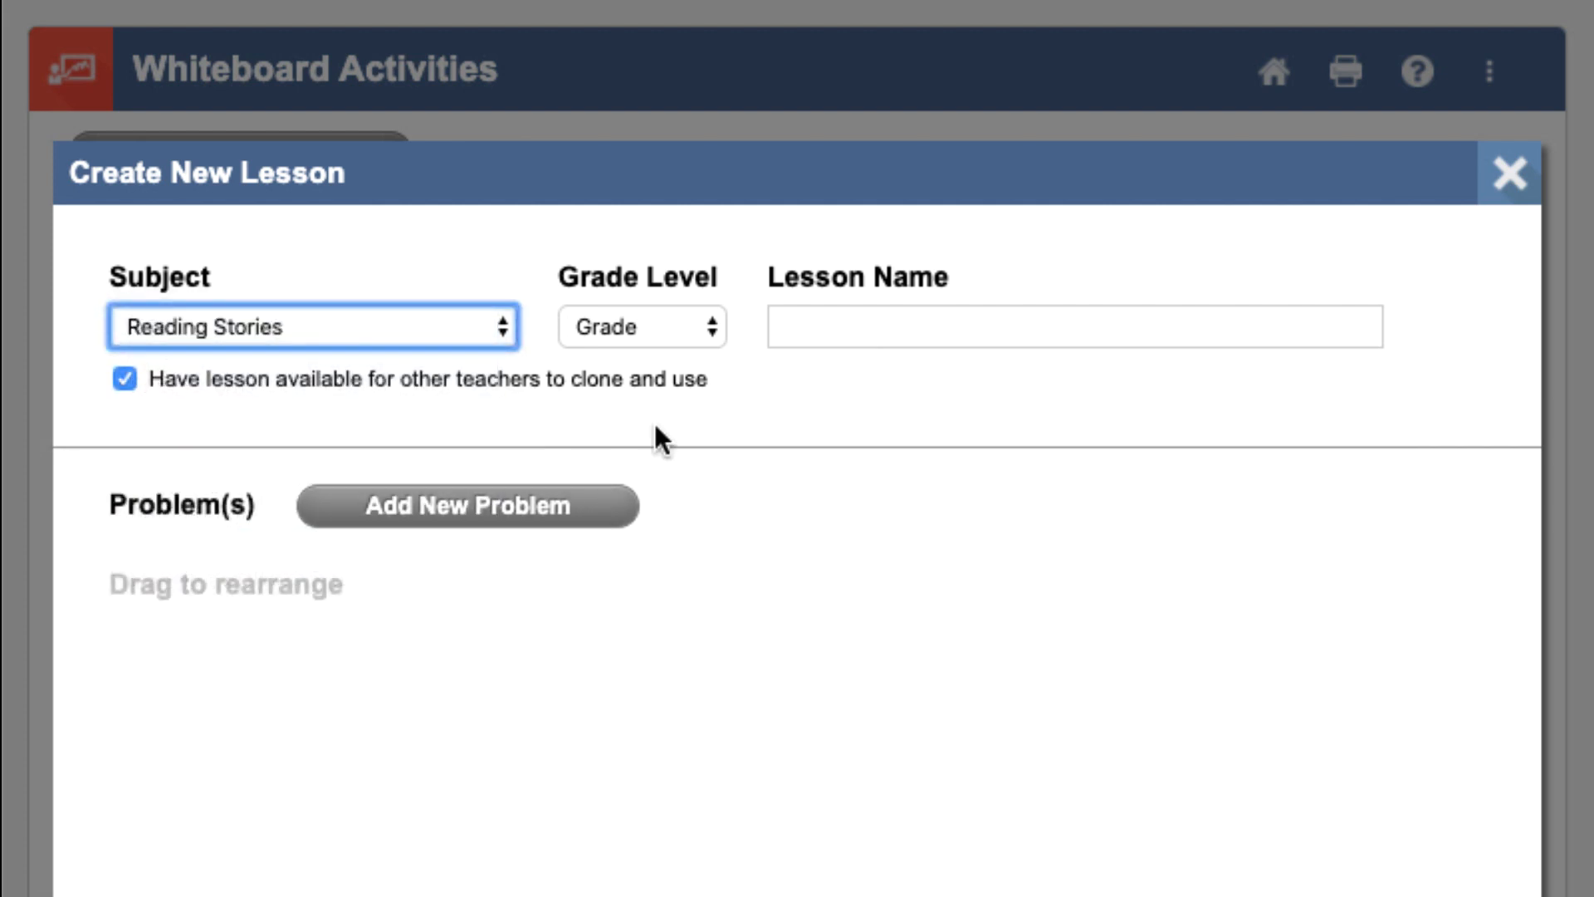
left_click(642, 327)
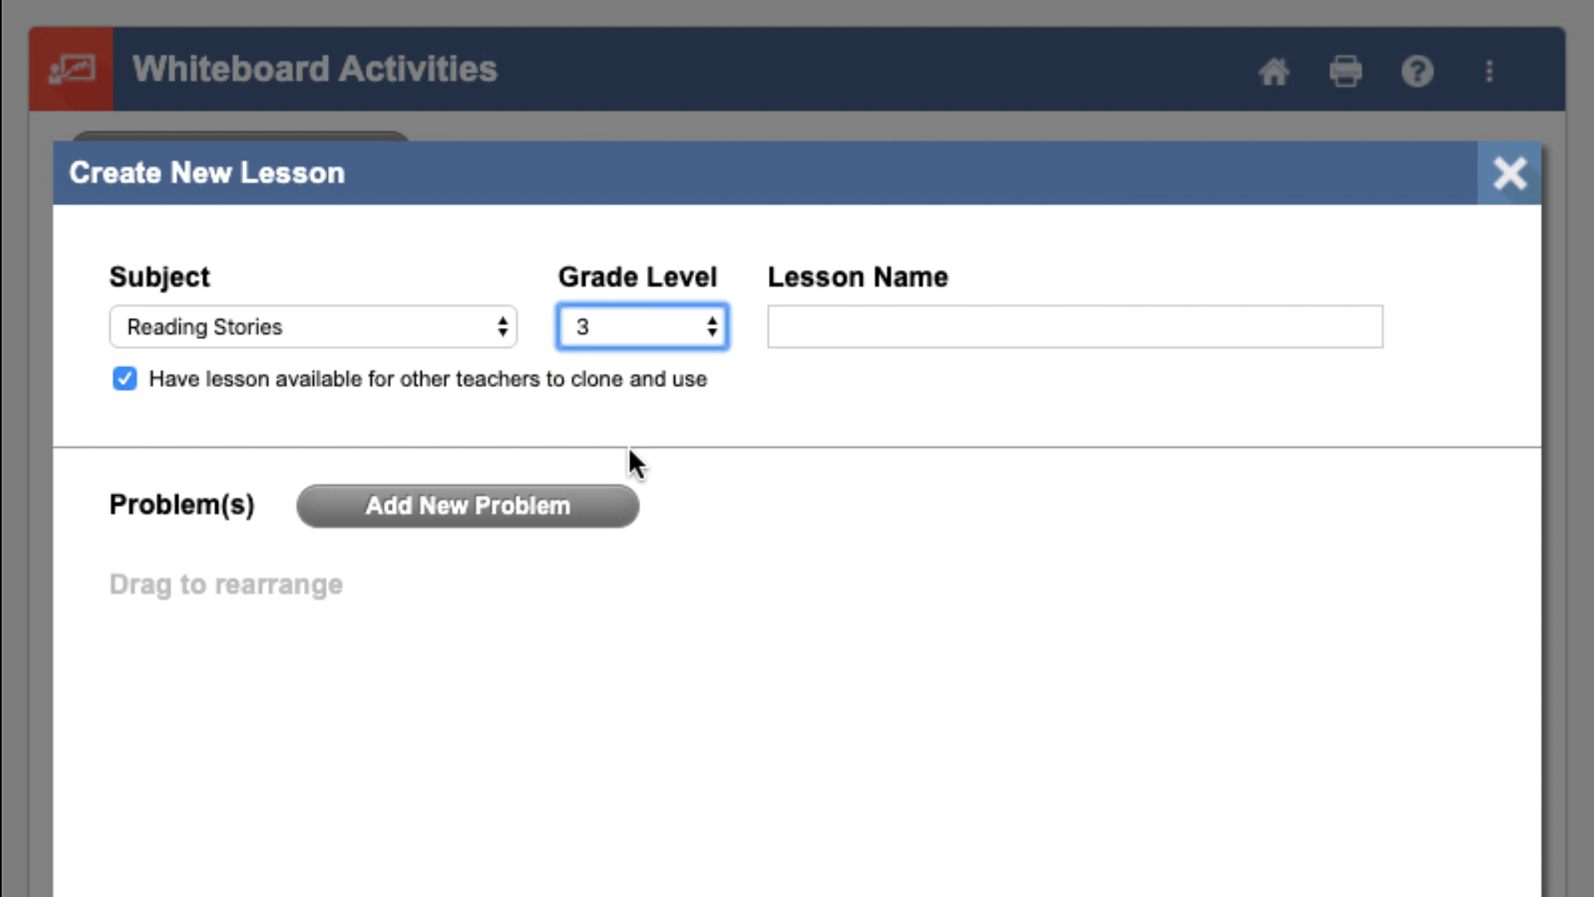
left_click(1074, 326)
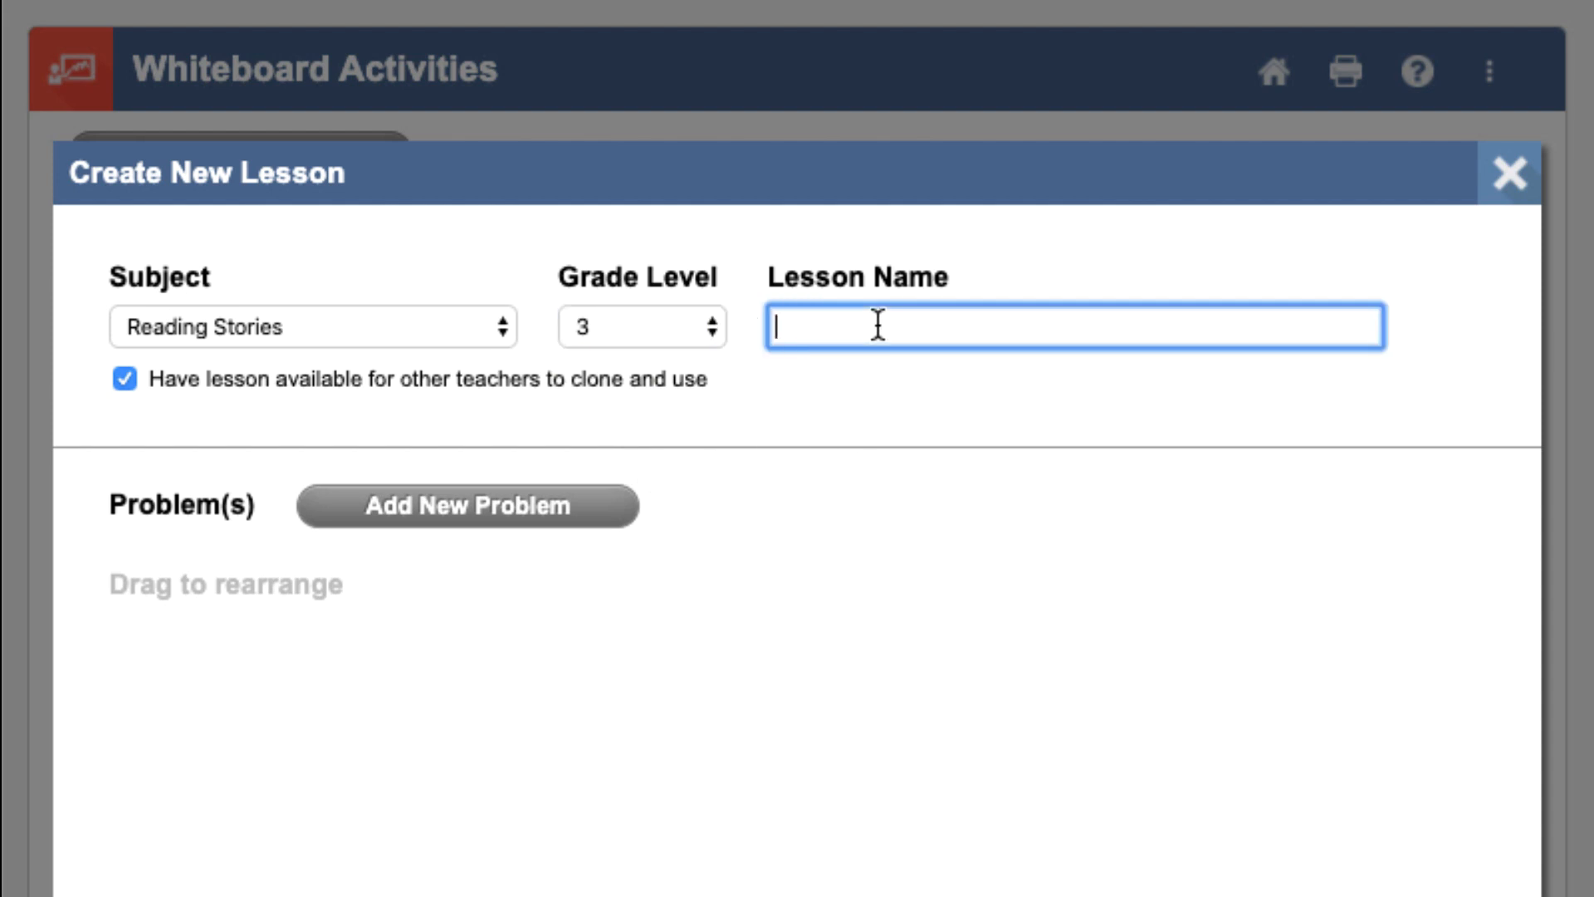
type("Monday's Reading Lesson")
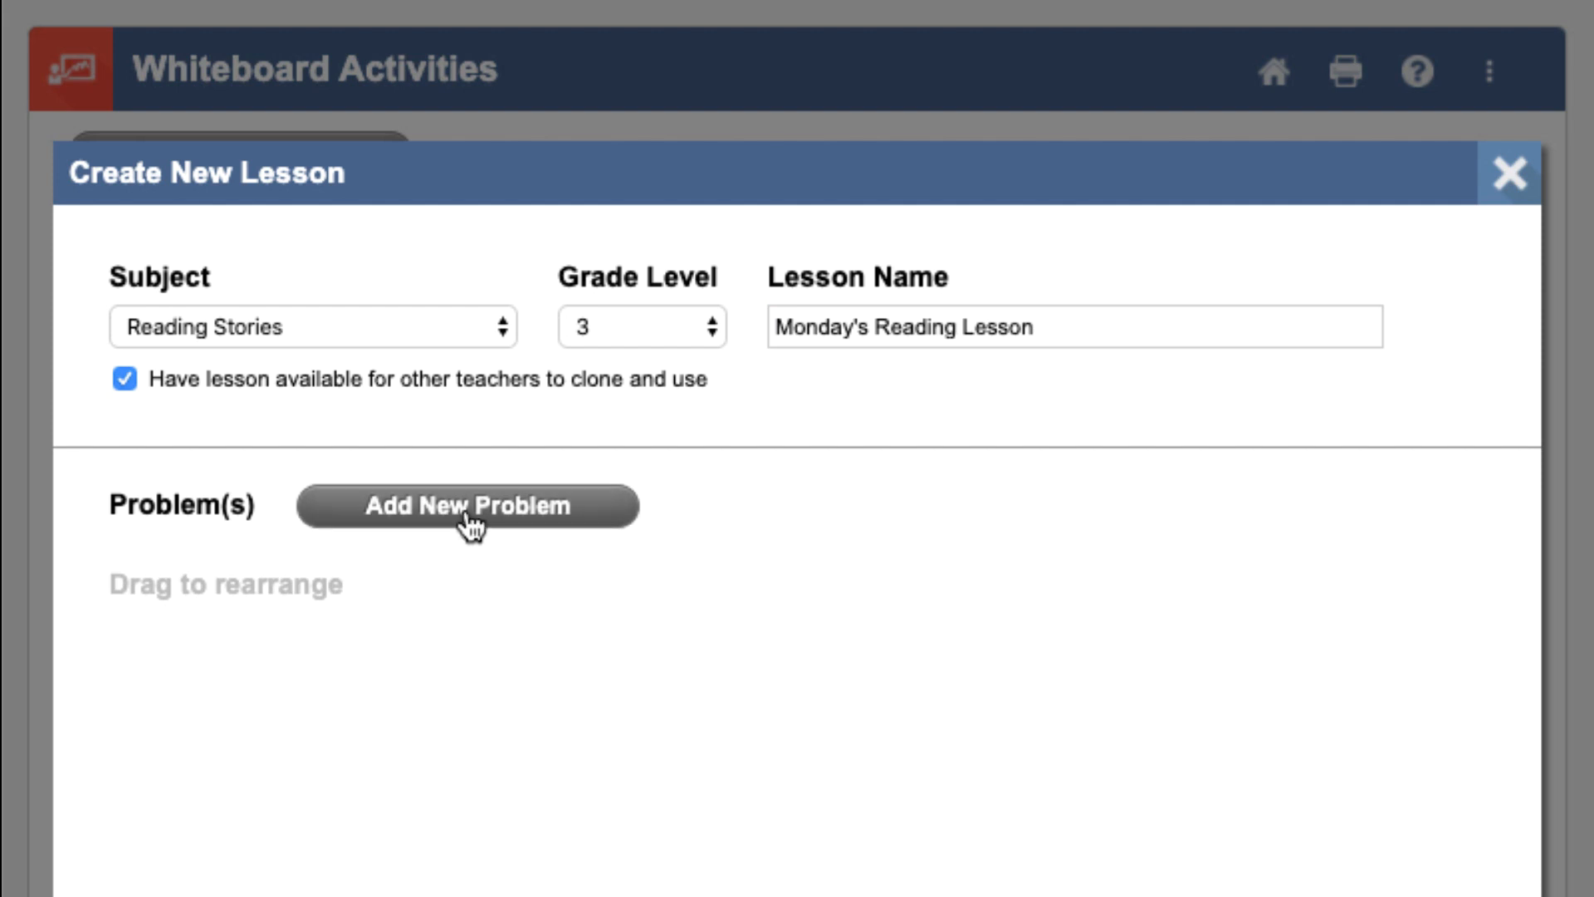
left_click(467, 505)
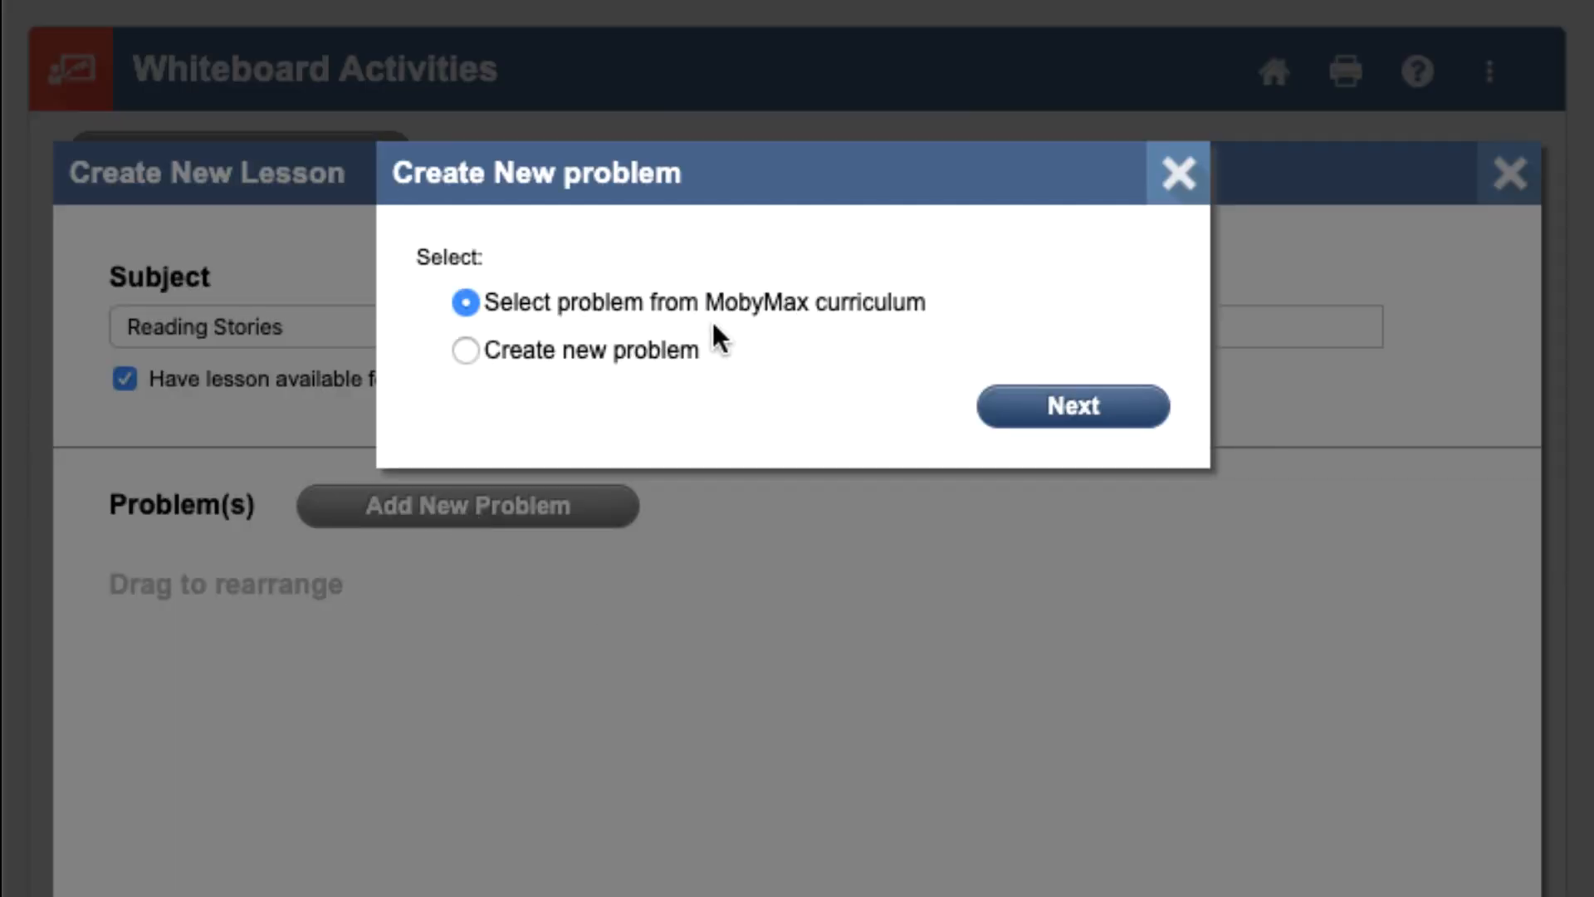
mouse_move(576, 390)
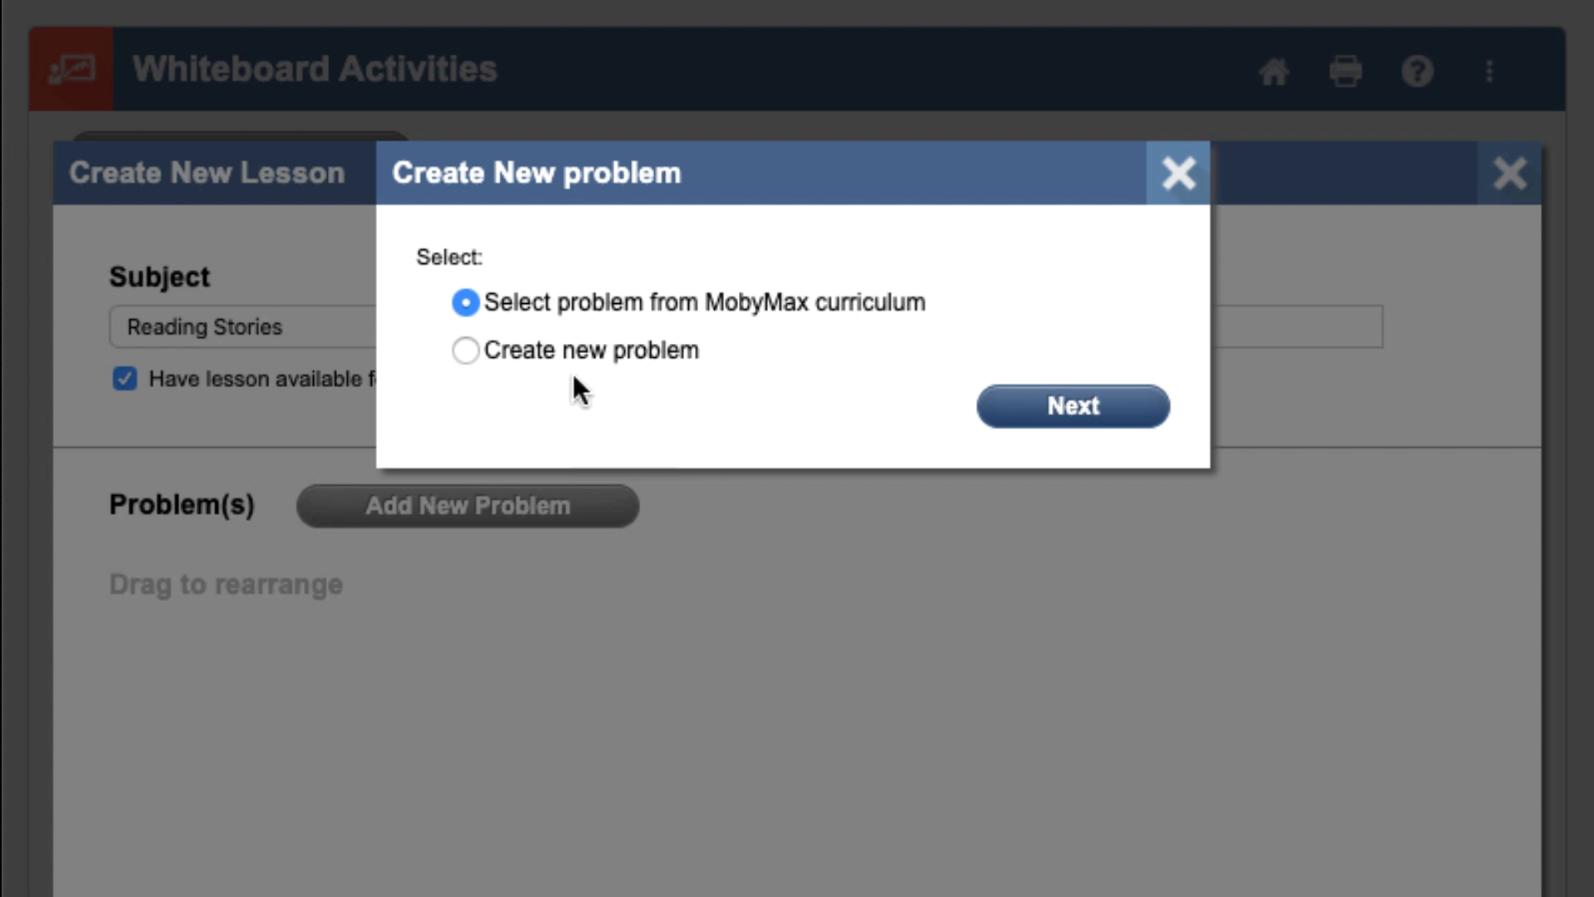
mouse_move(750, 334)
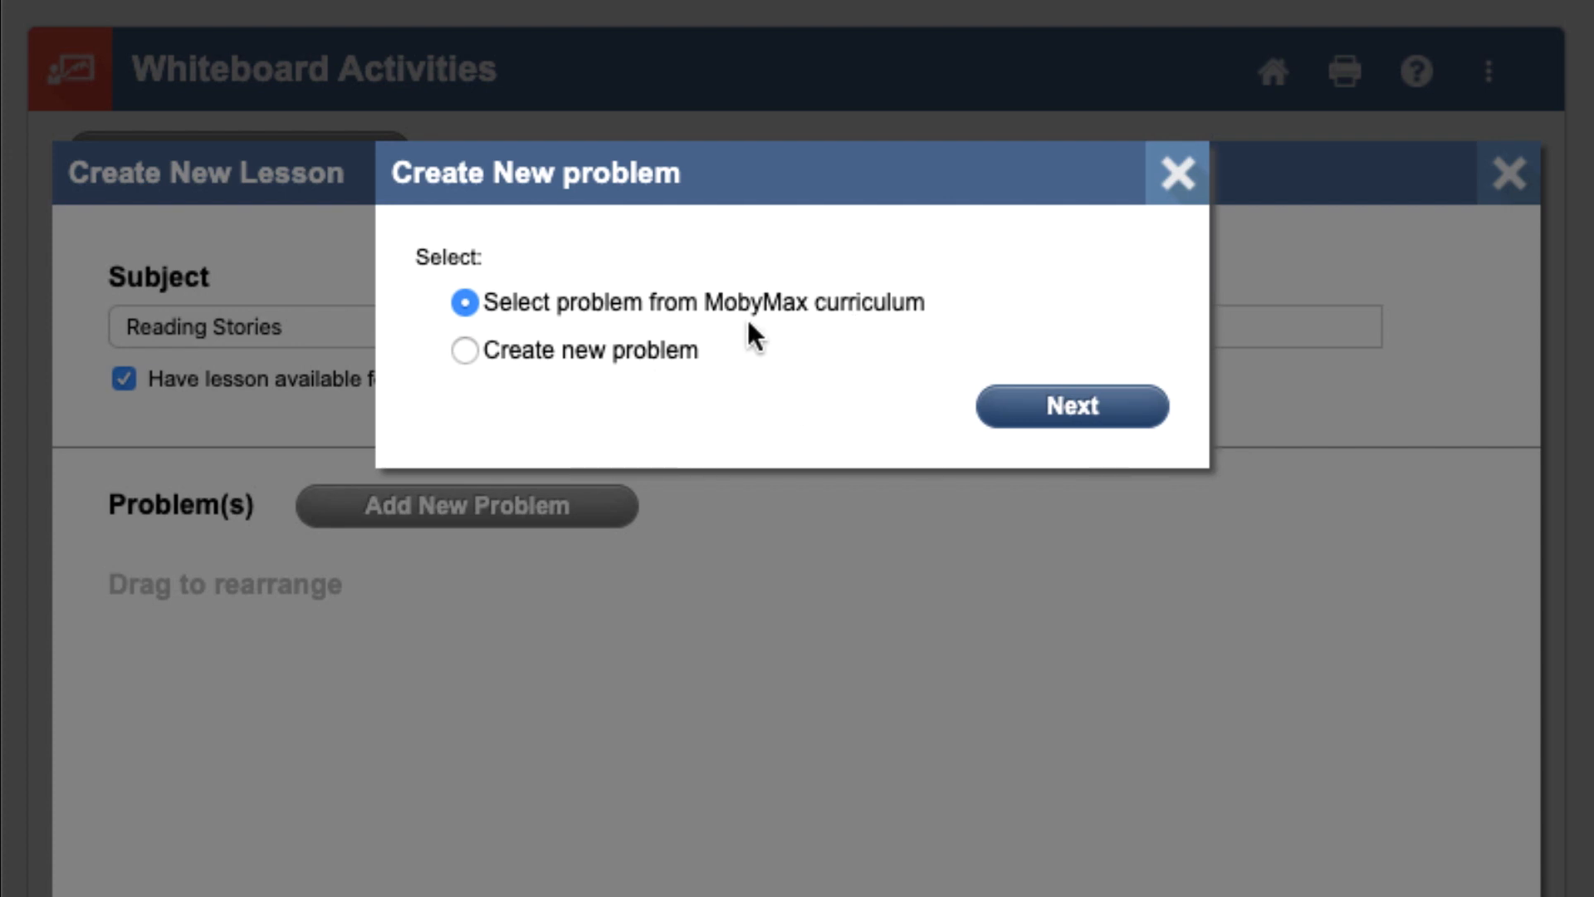
mouse_move(864, 327)
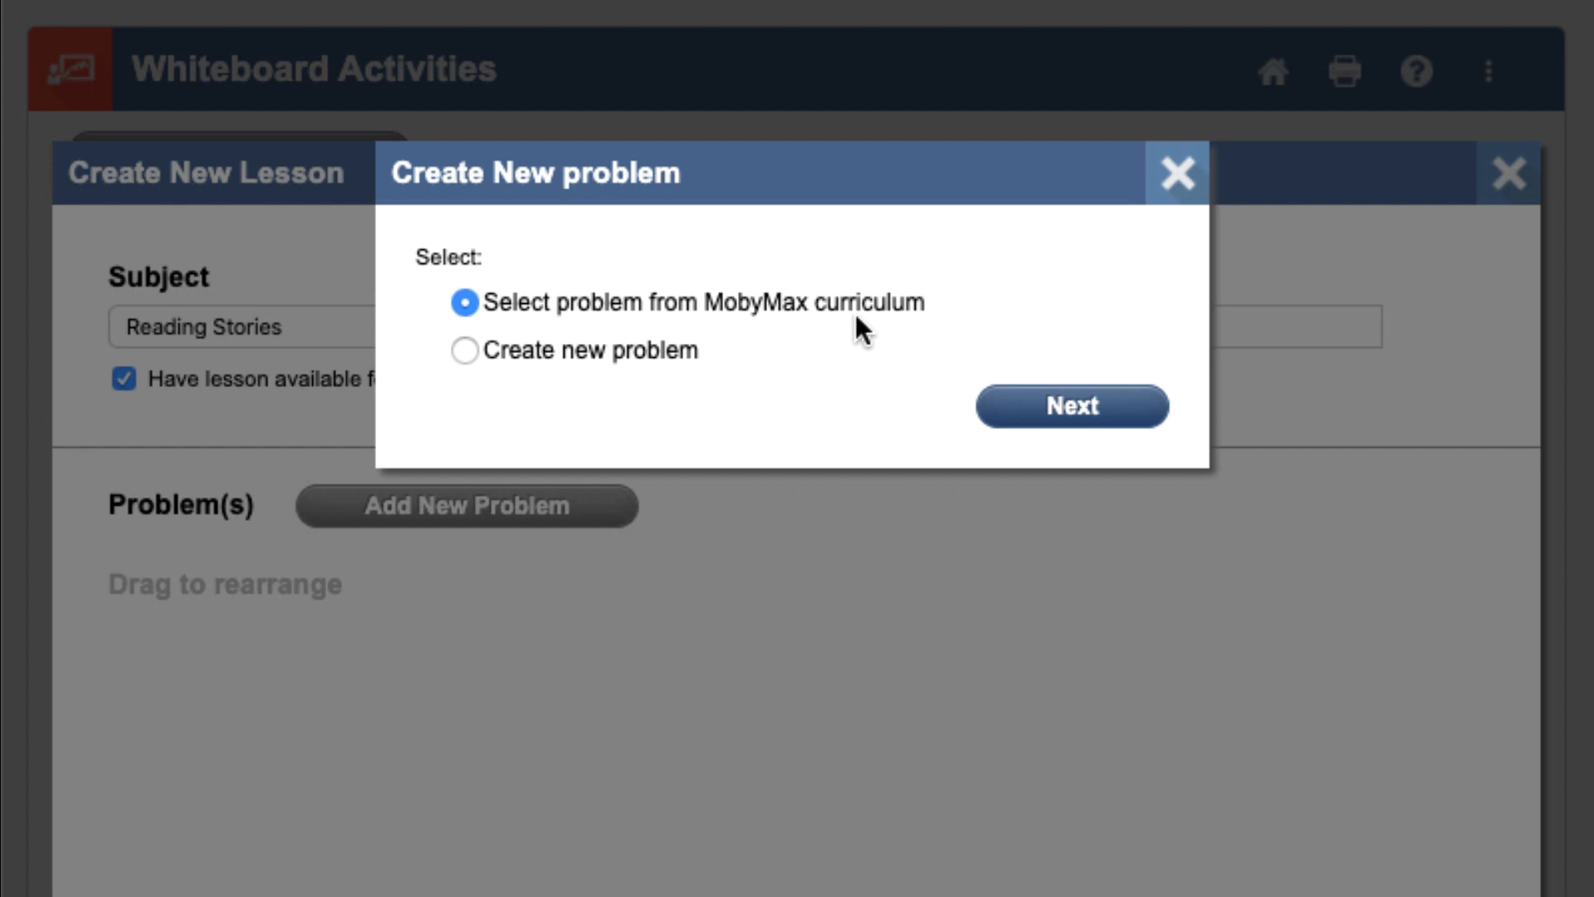
Browse the Reading Stories curriculum at Grade 3 and expand 'I'm Trying to Eat, Please!'
left_click(1070, 406)
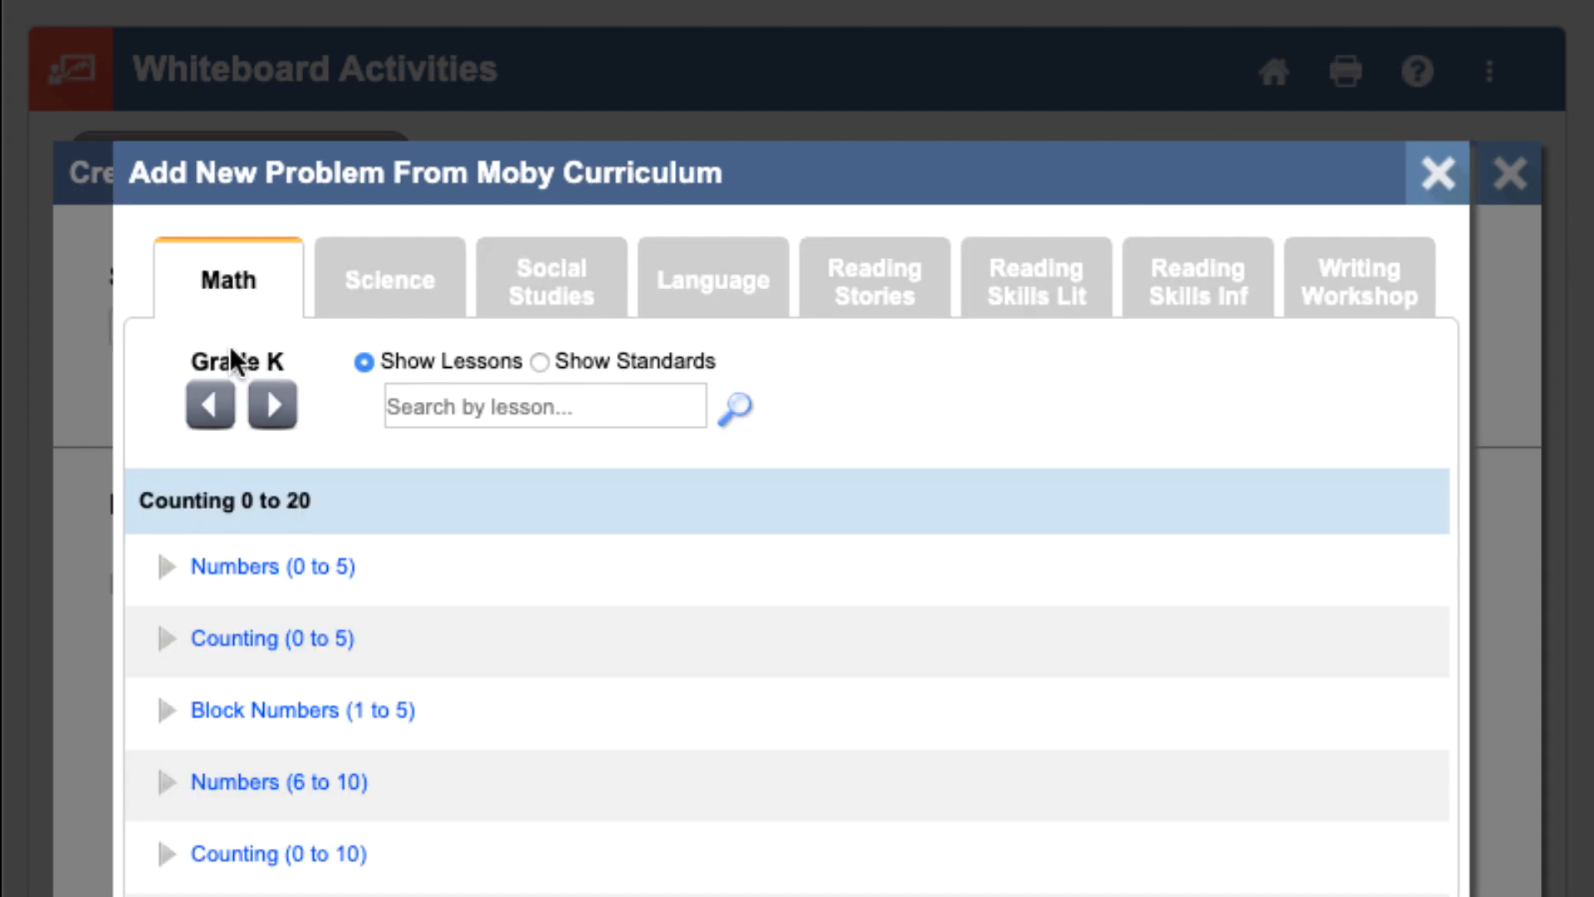
mouse_move(1259, 361)
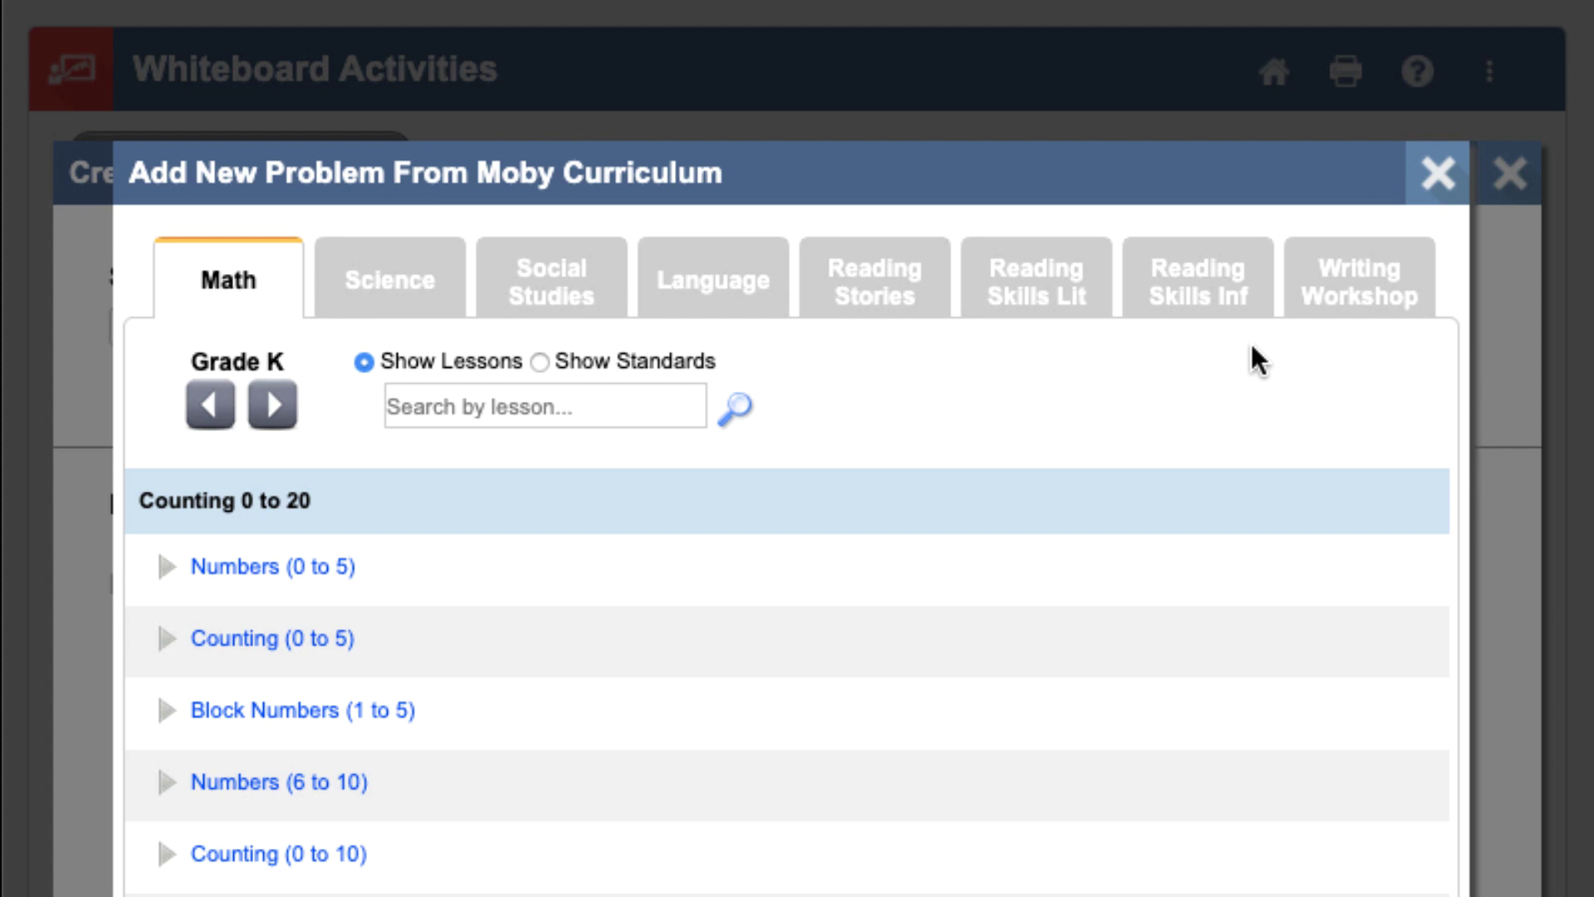
mouse_move(884, 284)
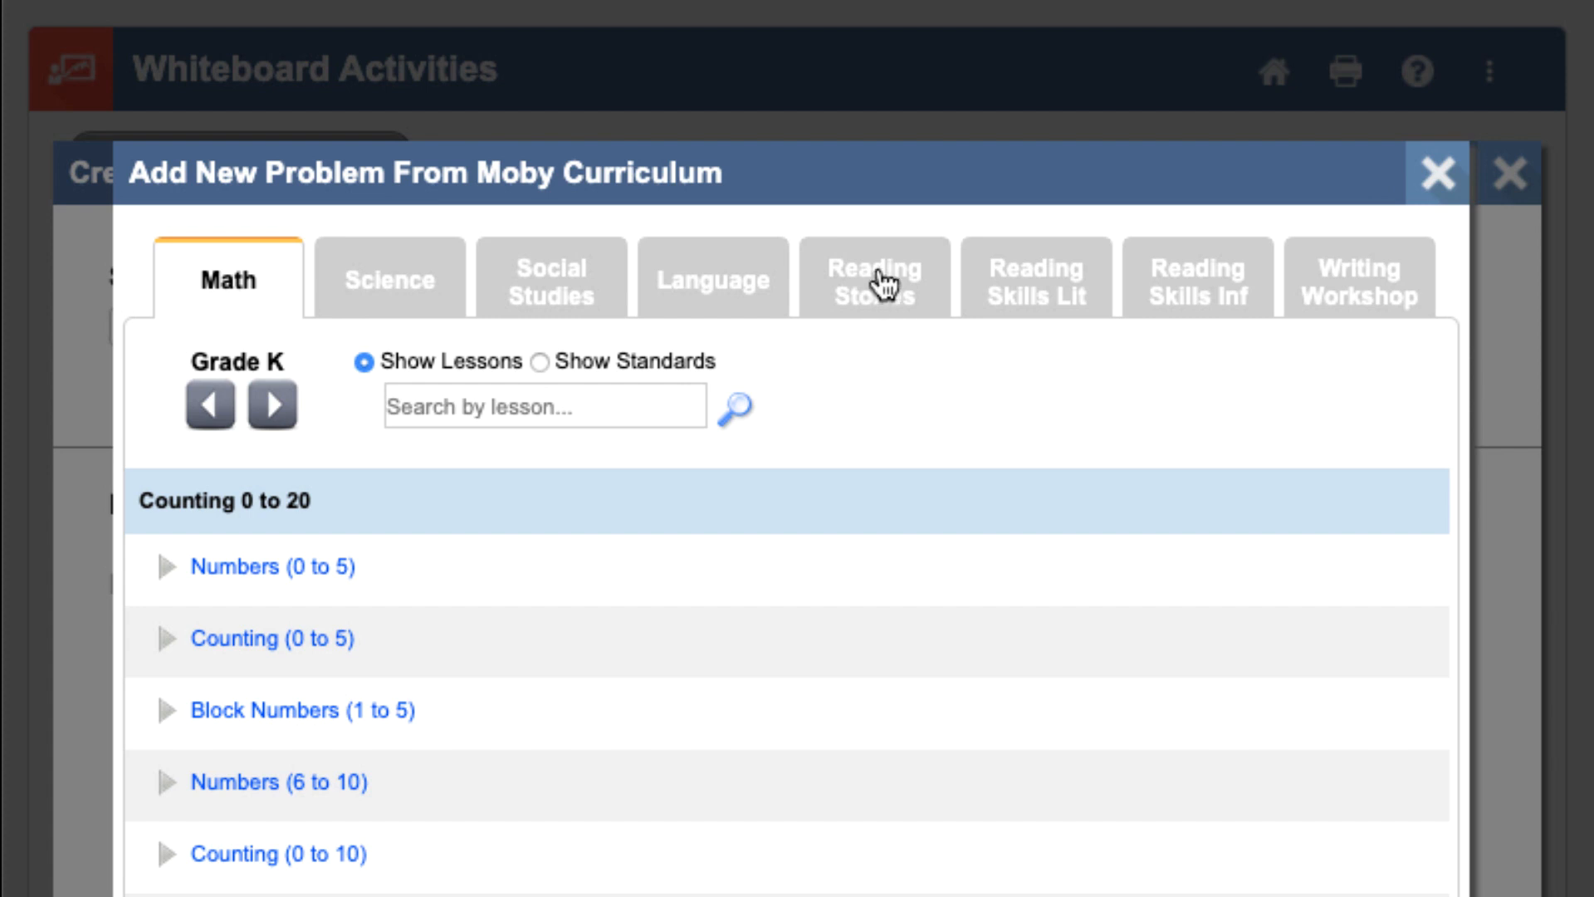
left_click(873, 277)
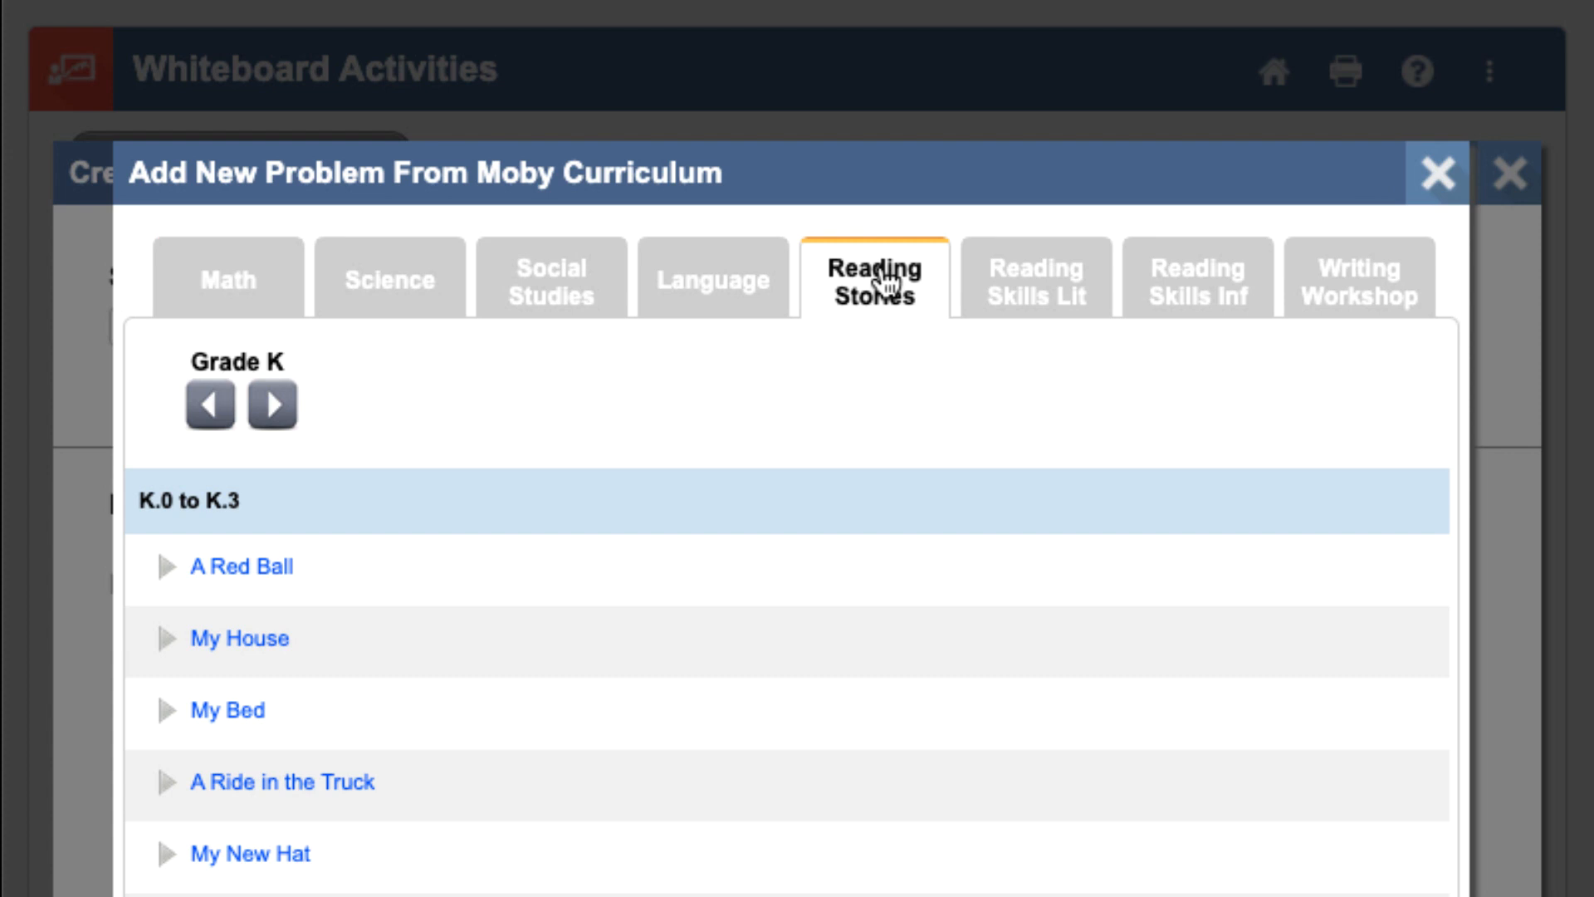
left_click(271, 403)
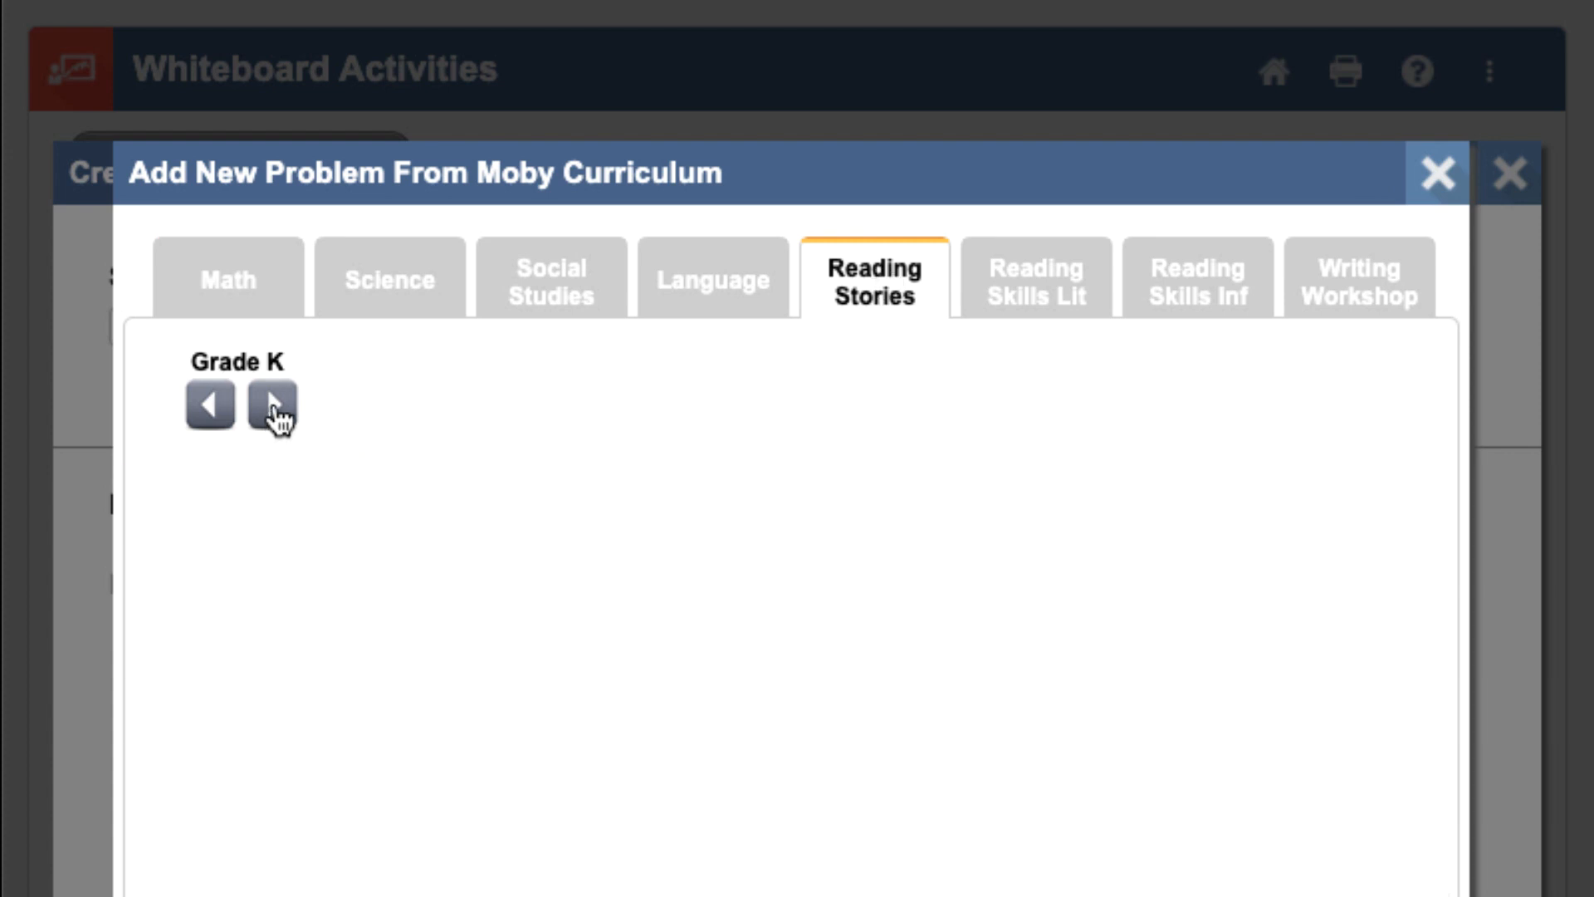
left_click(272, 403)
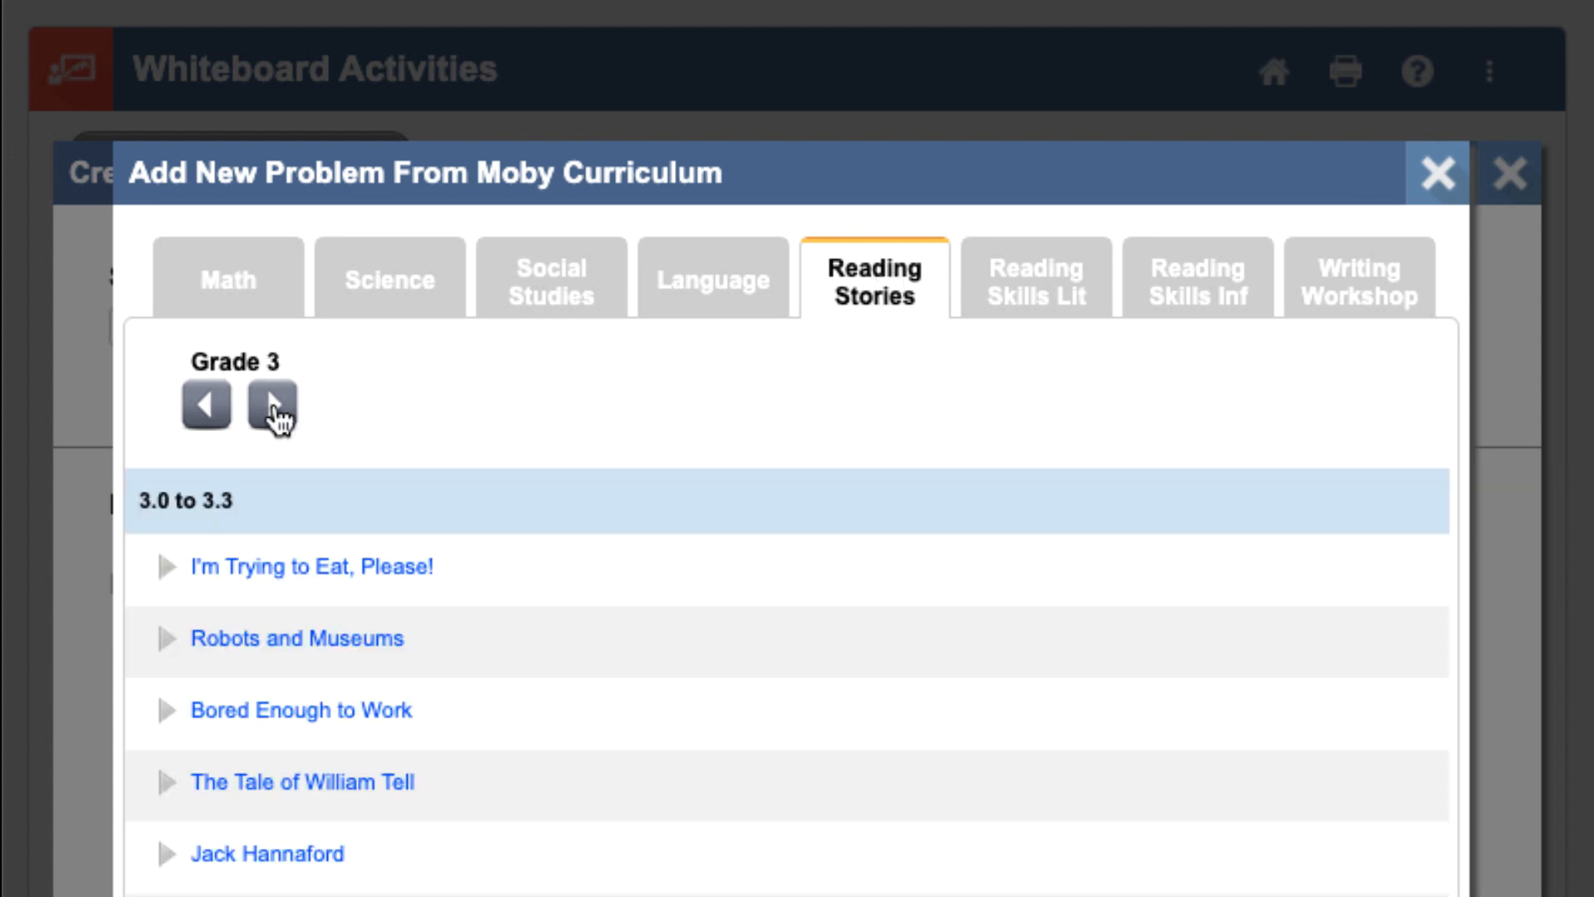
mouse_move(548, 851)
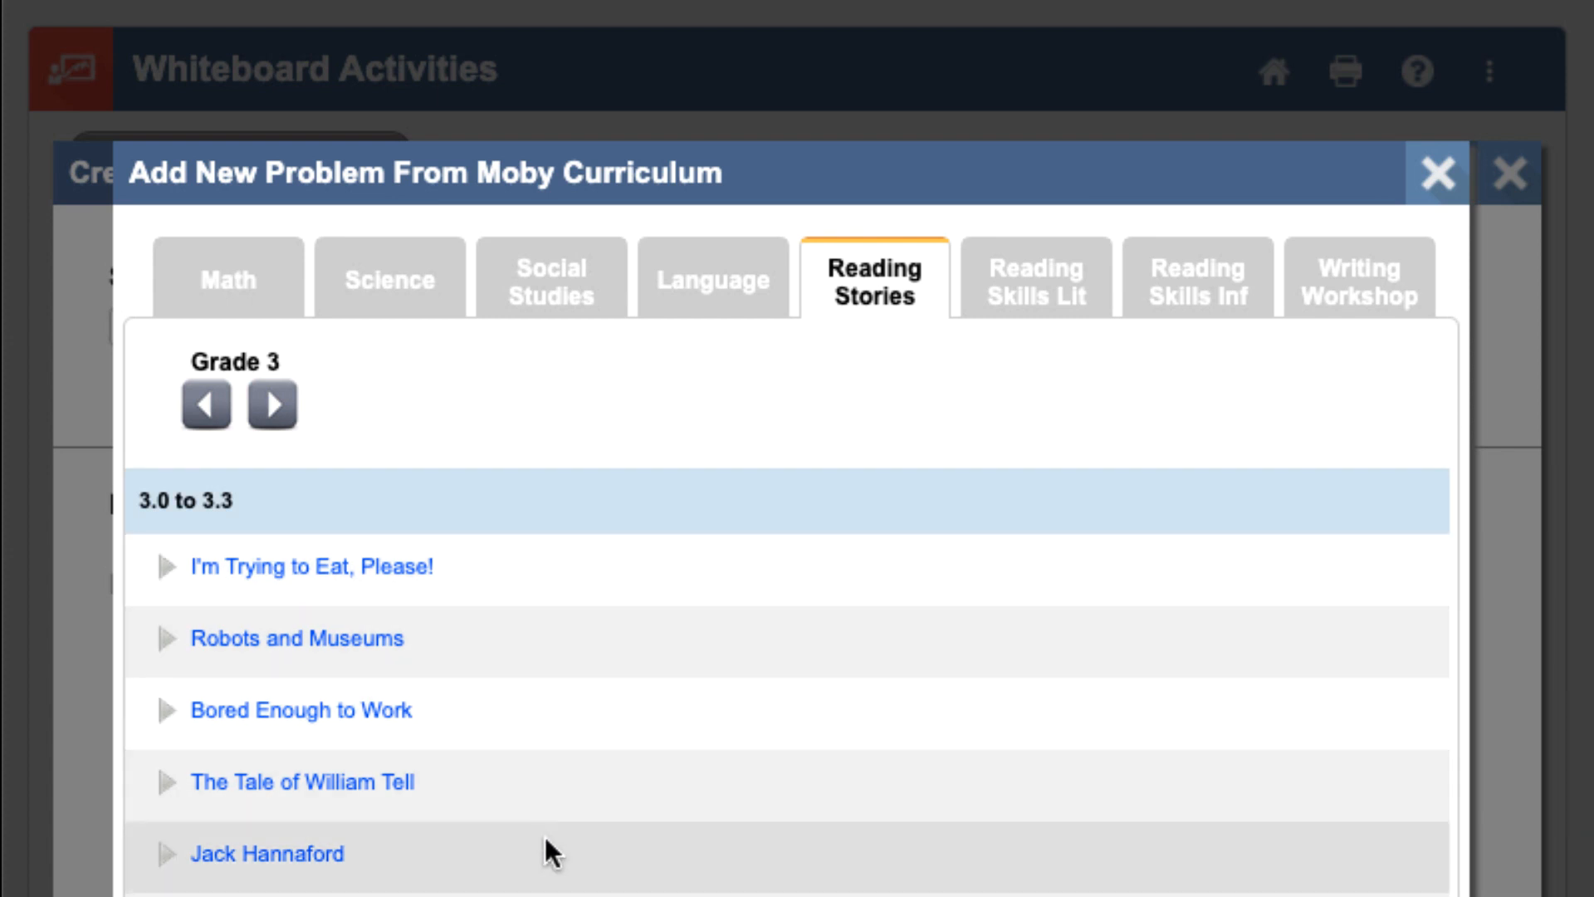
mouse_move(534, 625)
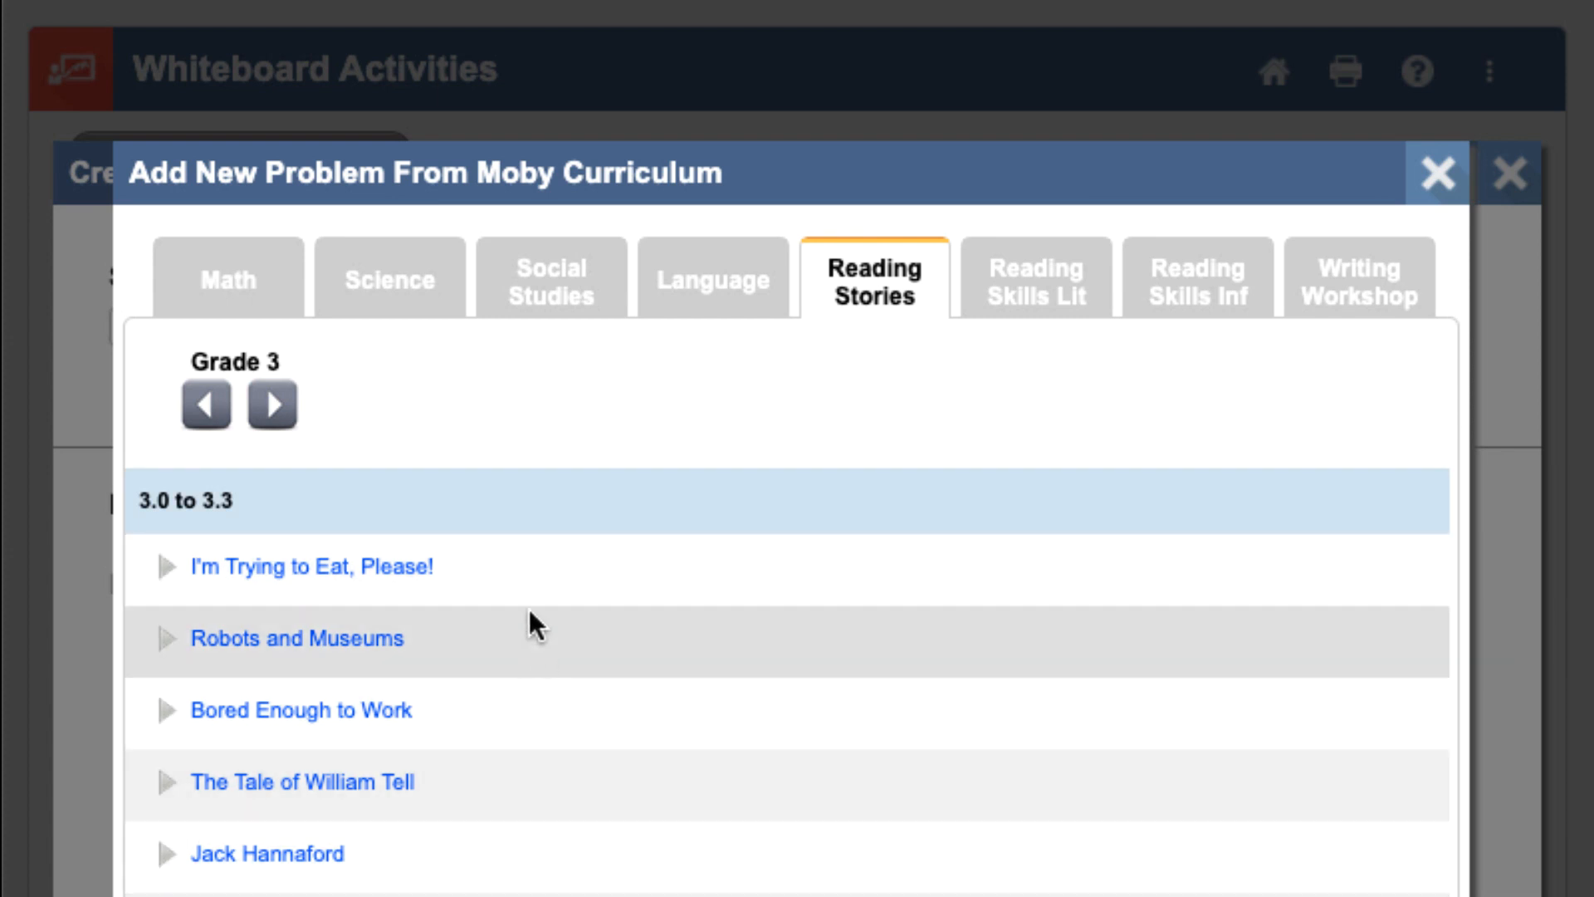
left_click(310, 566)
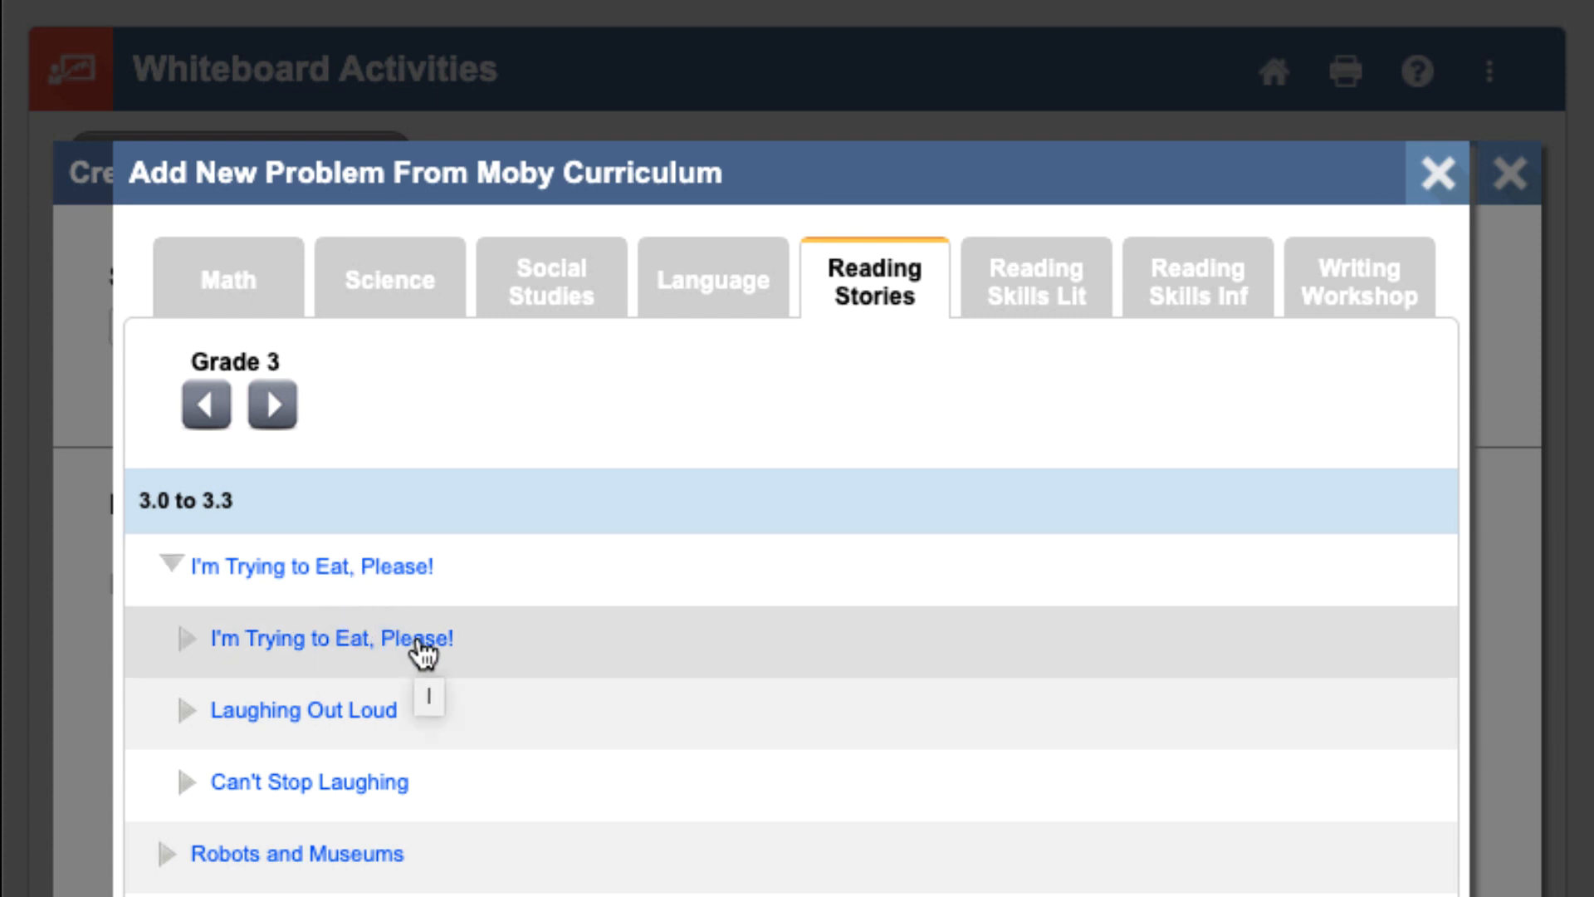
Add the story's title page, story pages and questions like 'What couldn't Stephie stop doing?', then save
left_click(187, 638)
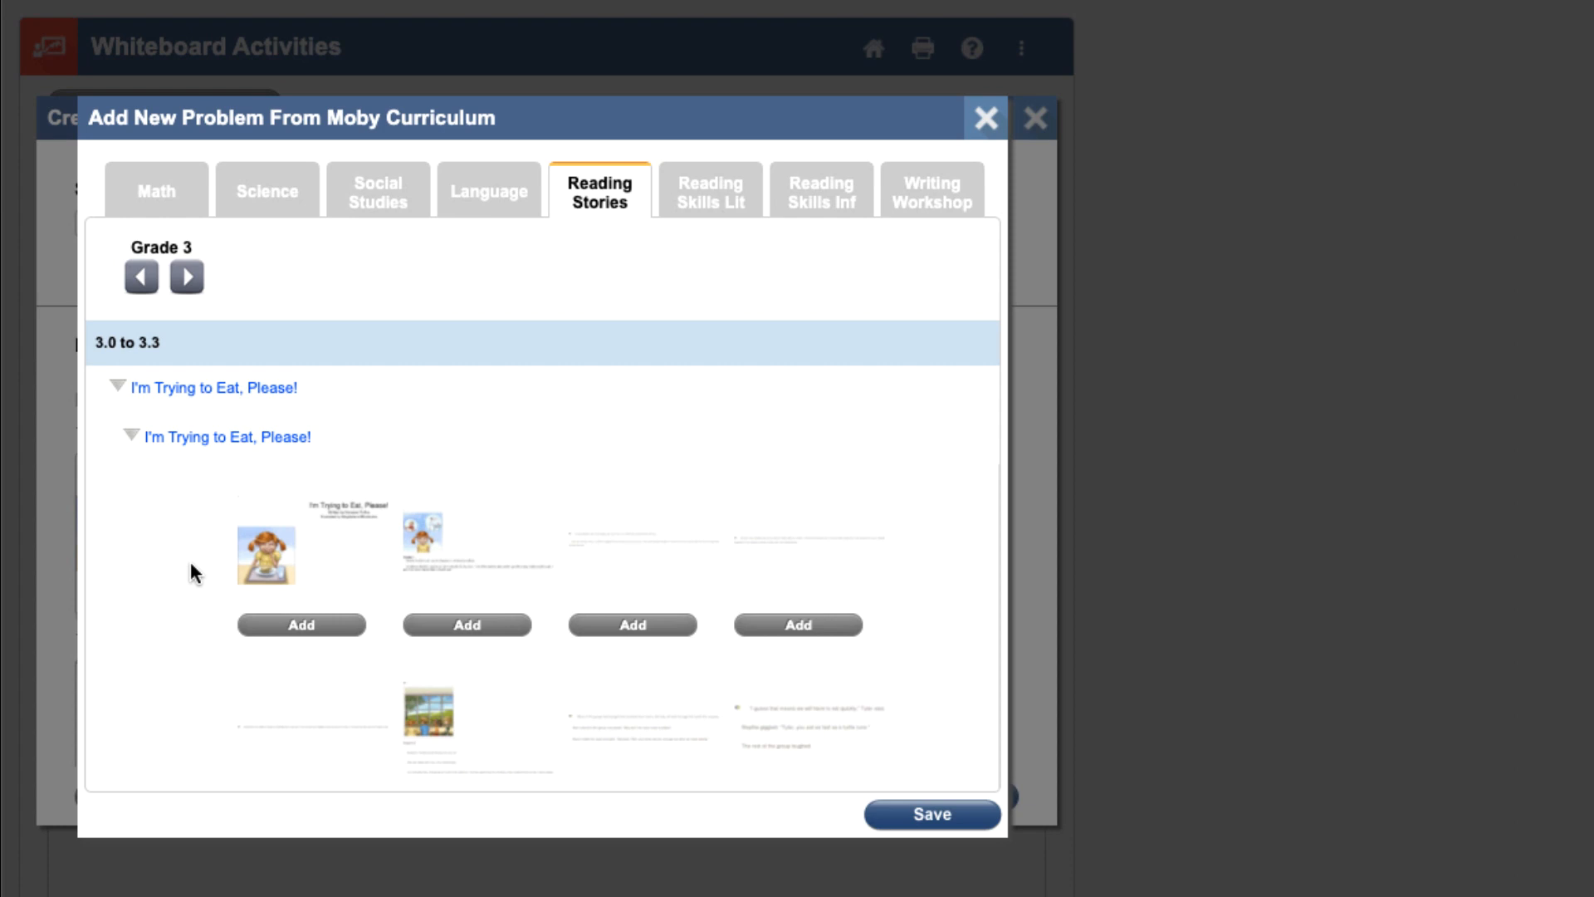
left_click(301, 624)
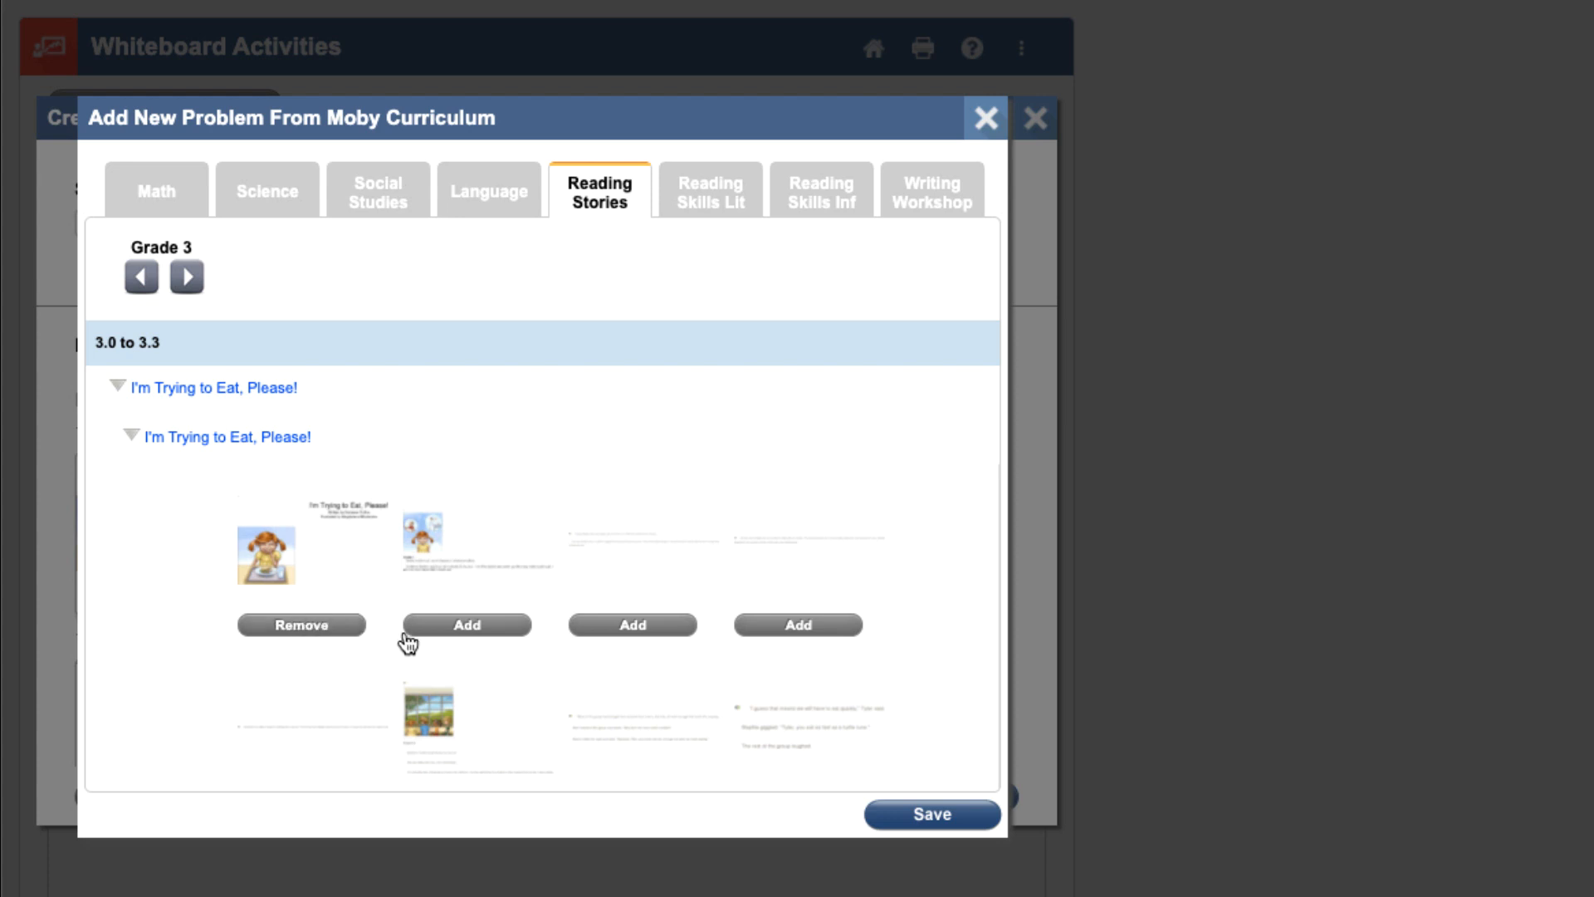
left_click(631, 624)
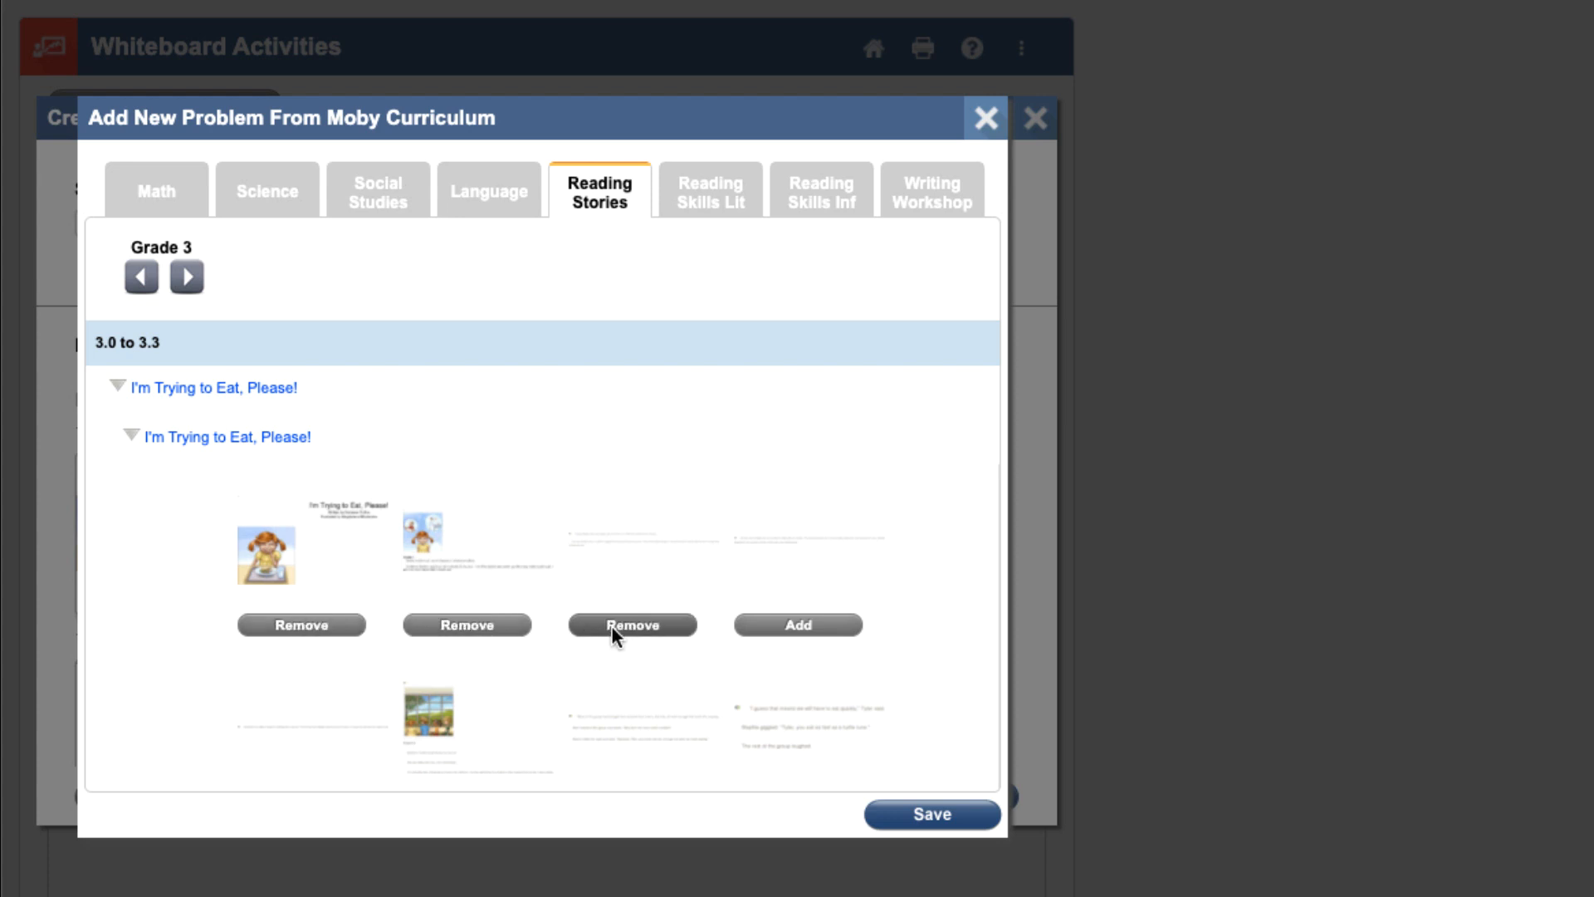
mouse_move(307, 562)
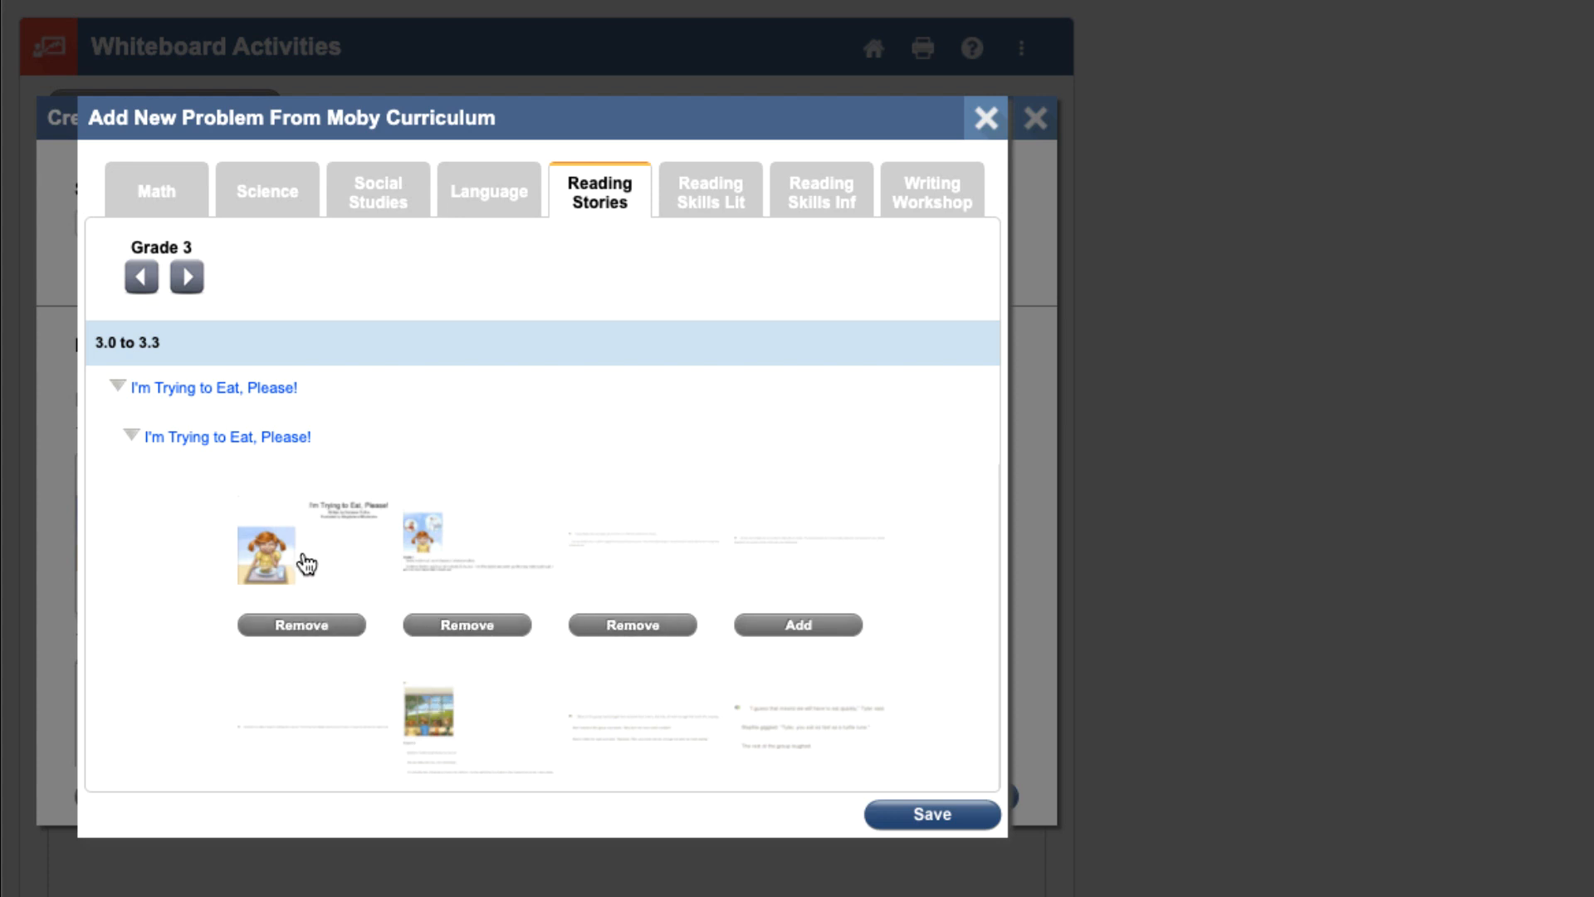
left_click(266, 554)
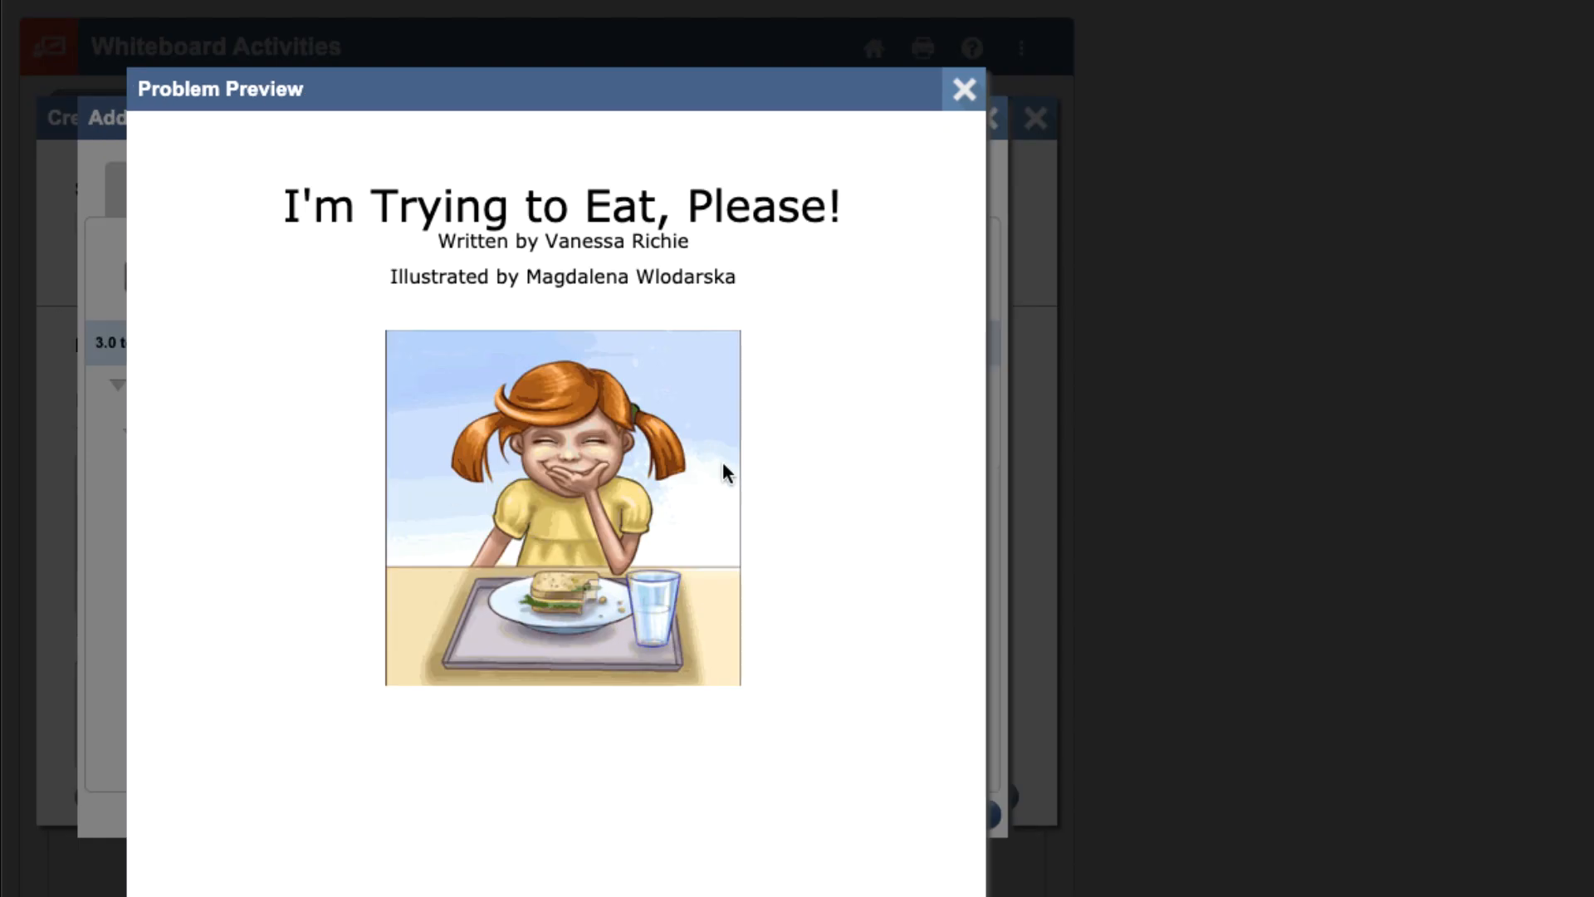
left_click(962, 89)
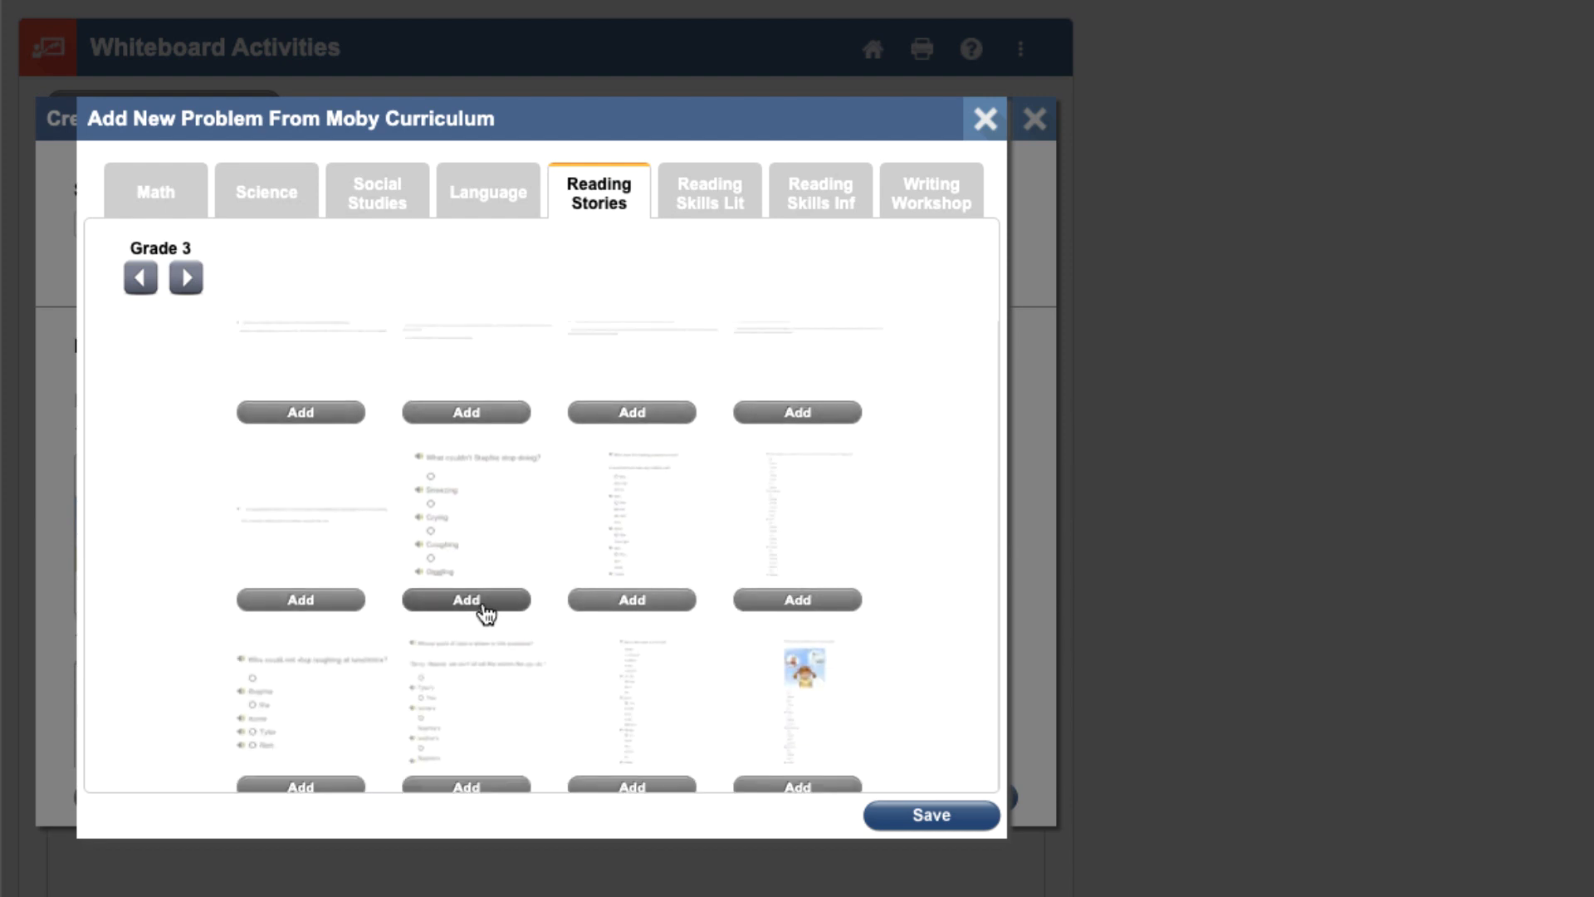
left_click(466, 598)
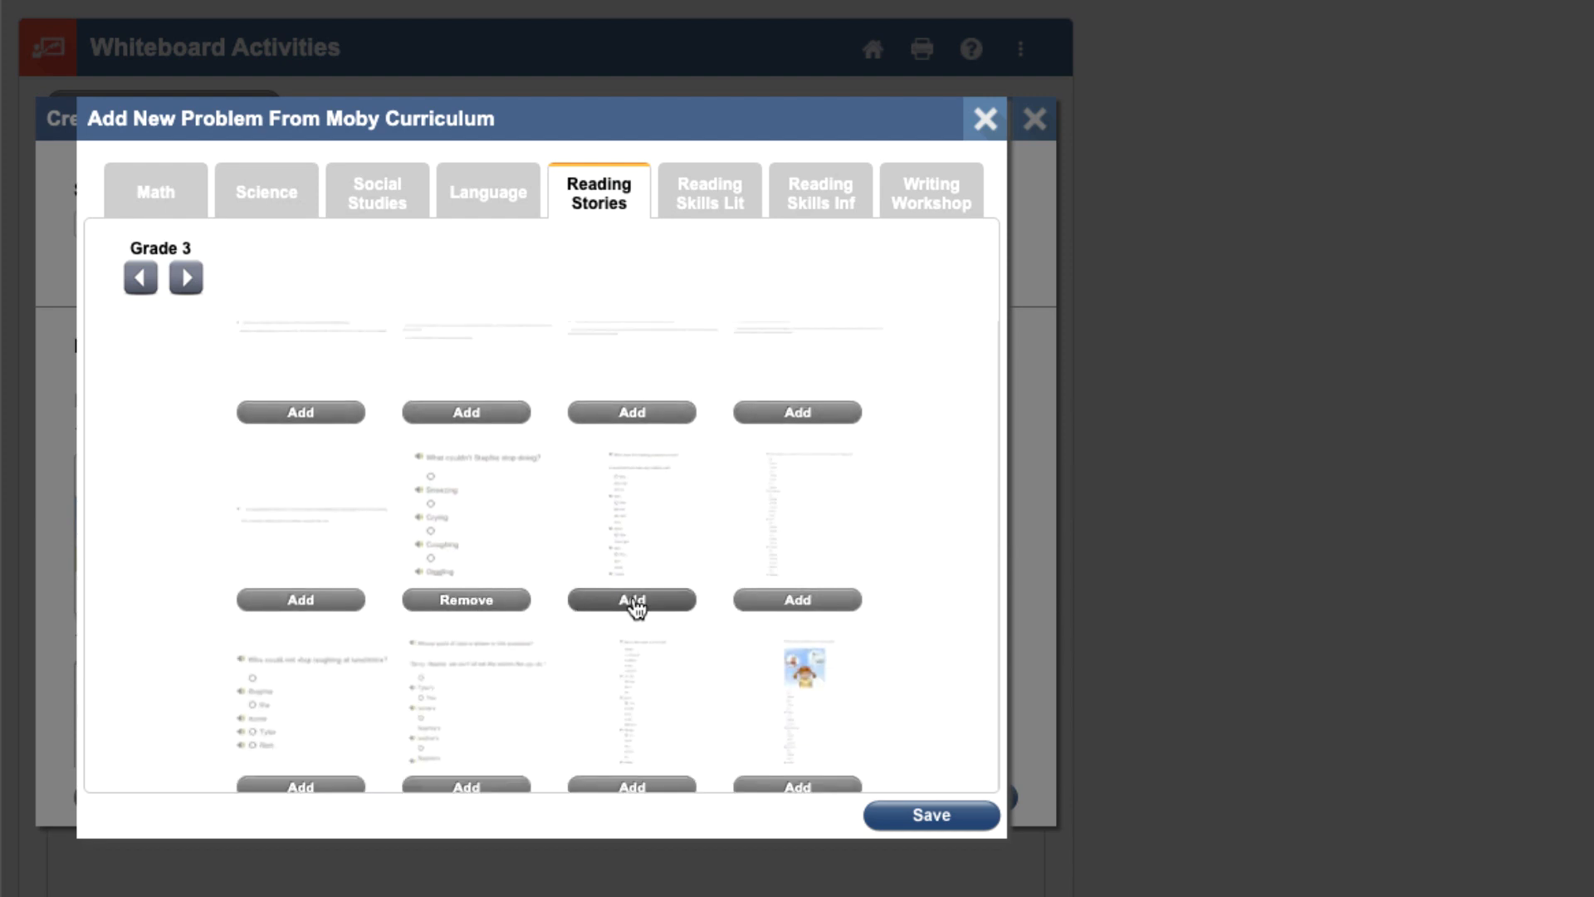
left_click(631, 599)
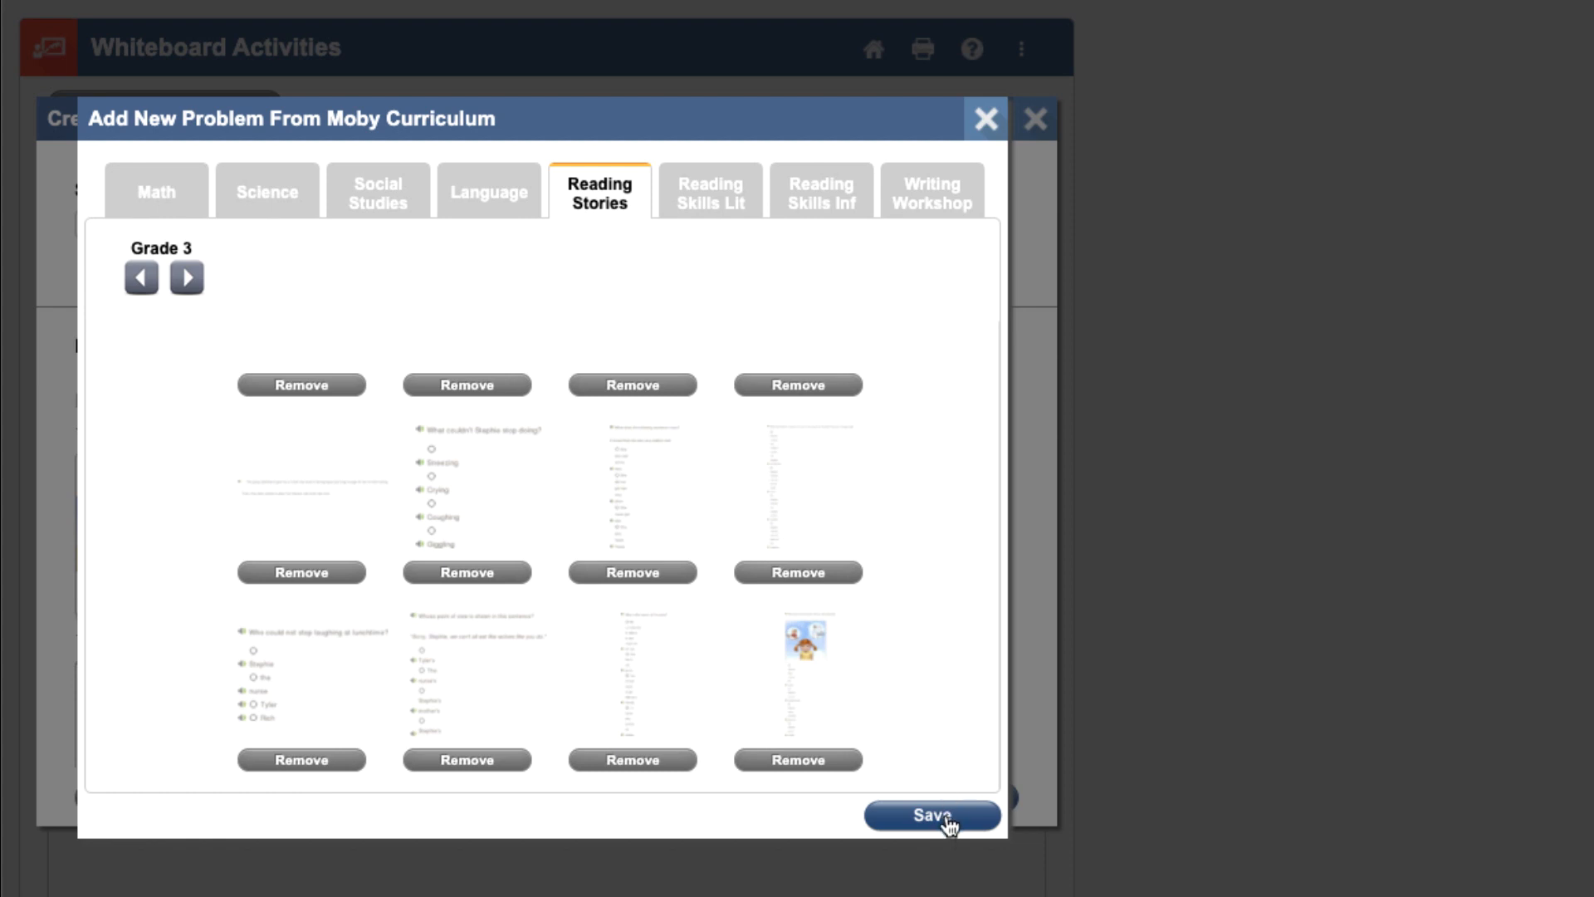
left_click(929, 814)
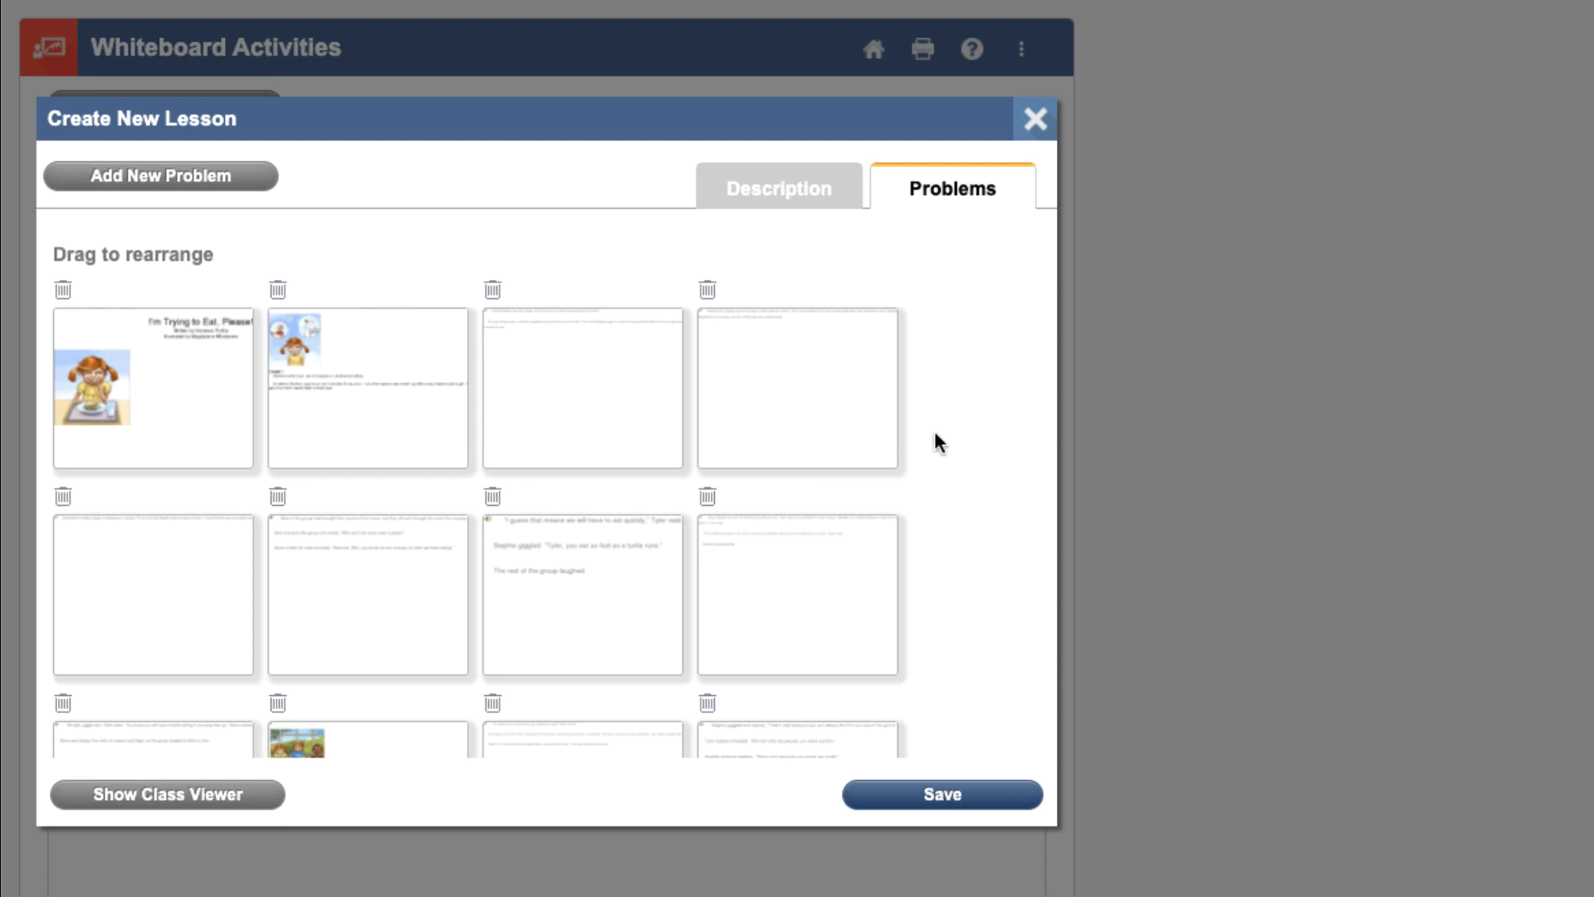
Review the Problems list and save Monday's Reading Lesson with its 27 problems
scroll("down", 3)
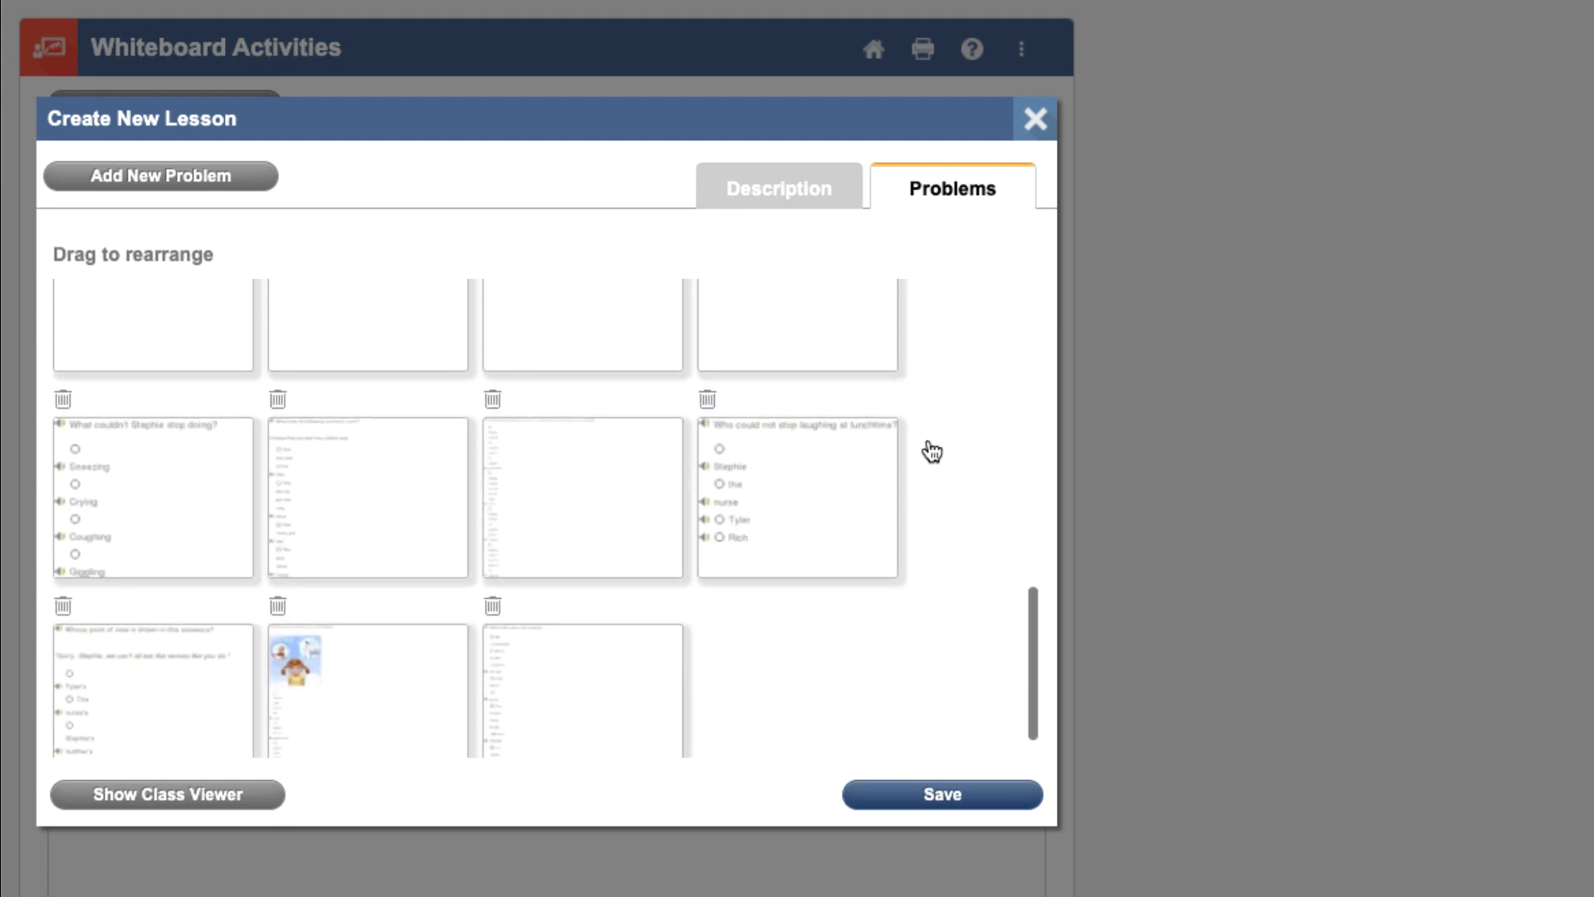
mouse_move(769, 513)
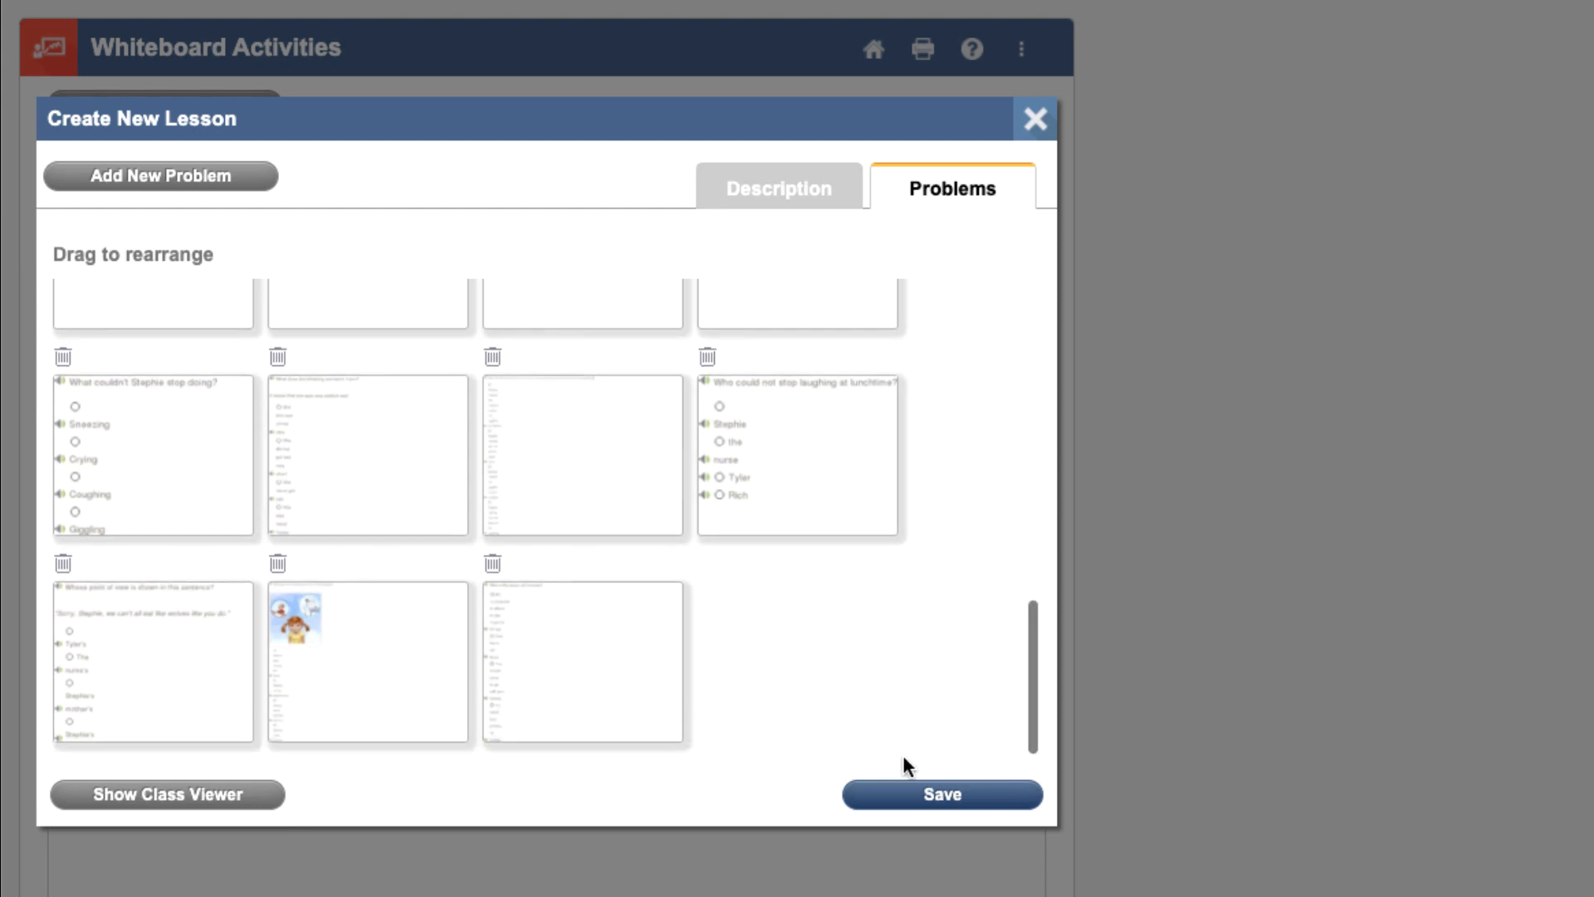
left_click(941, 794)
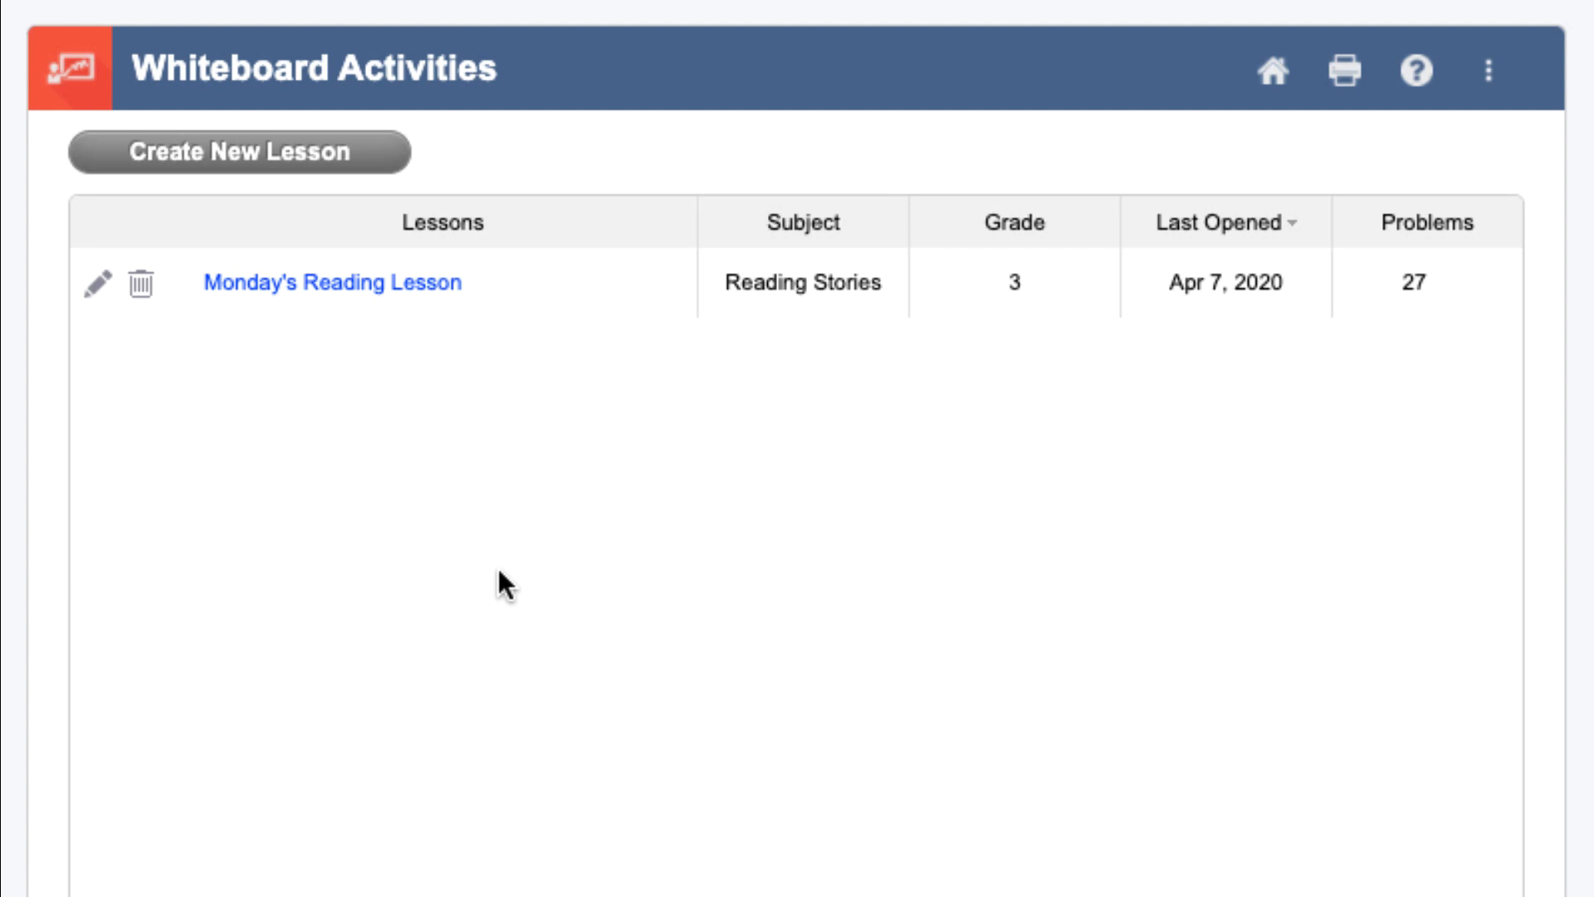
mouse_move(377, 295)
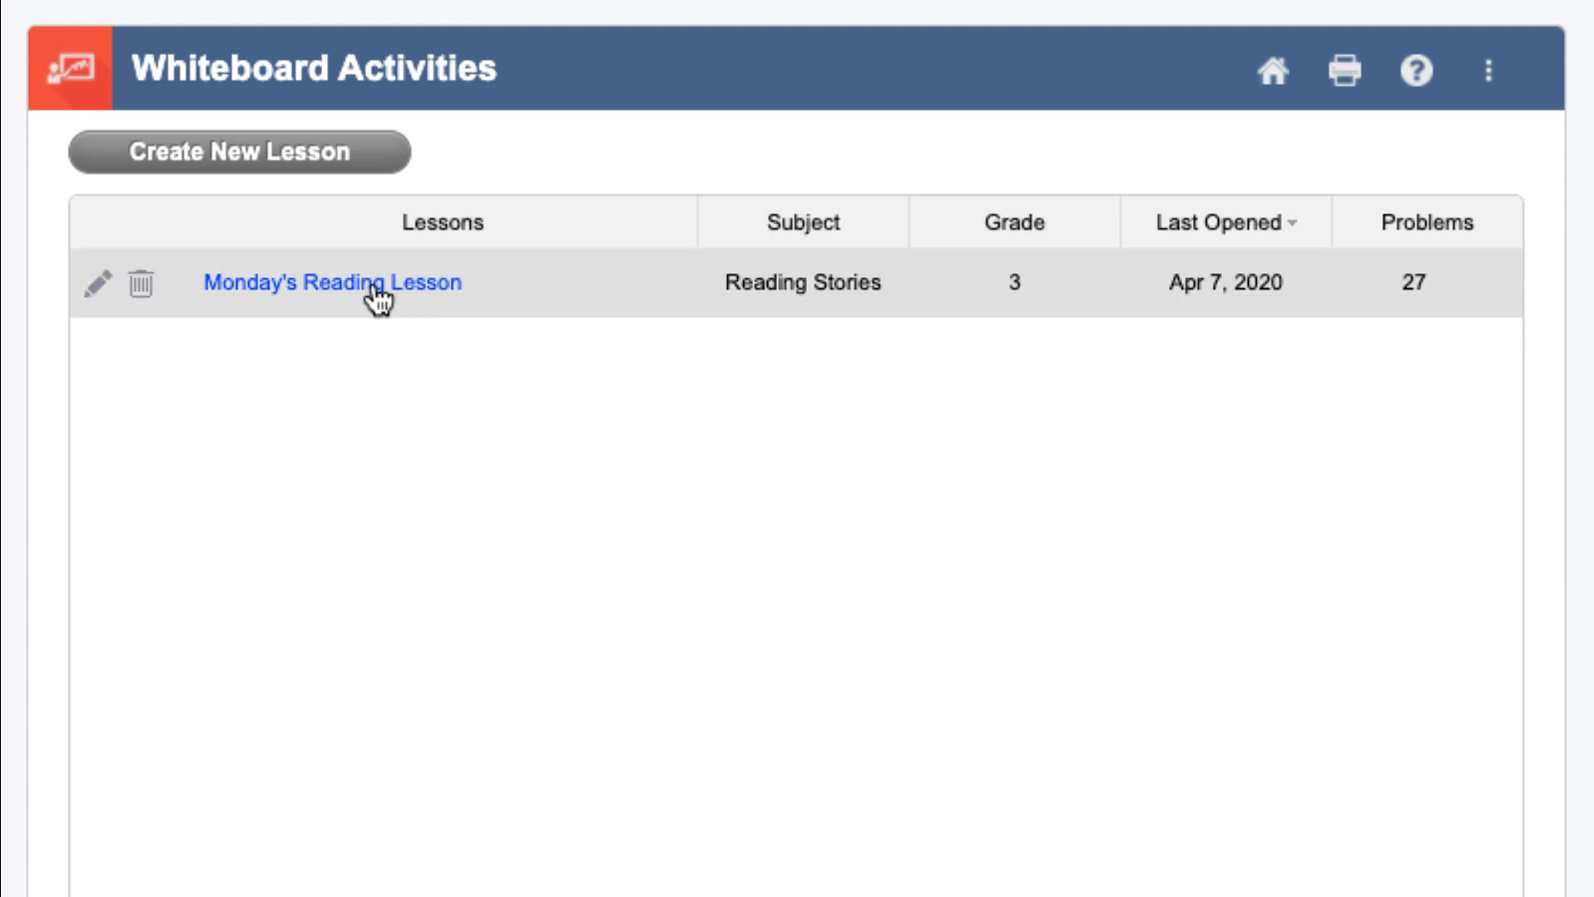
Open Monday's Reading Lesson in the whiteboard viewer at the title page
left_click(333, 281)
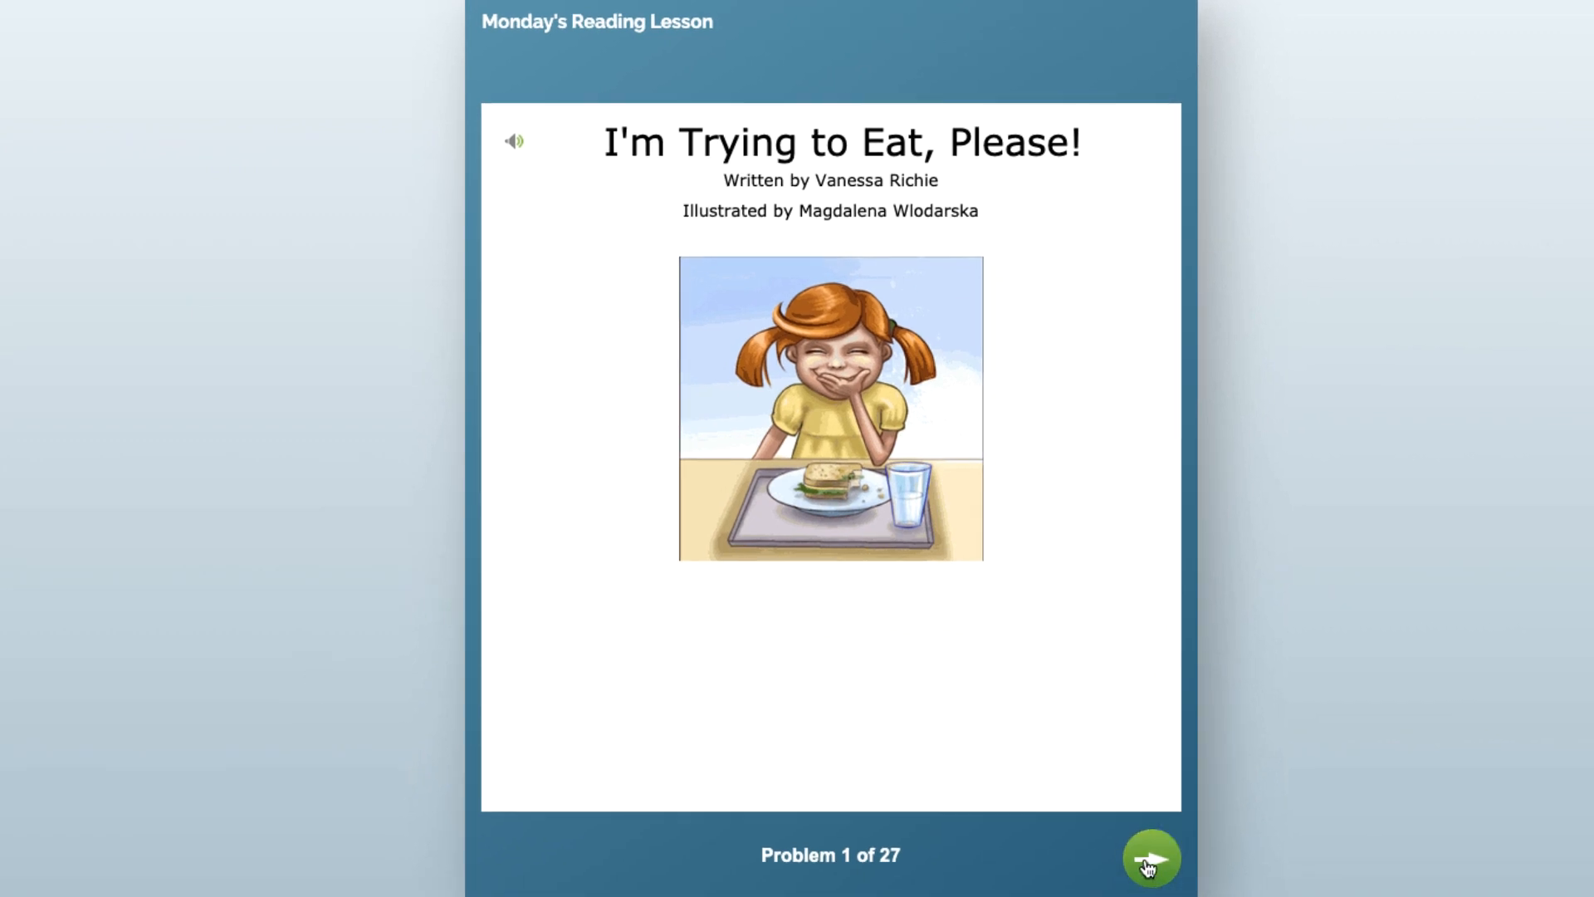
Page forward from the title page through Chapter 1 to problem 23 of 27
left_click(1151, 857)
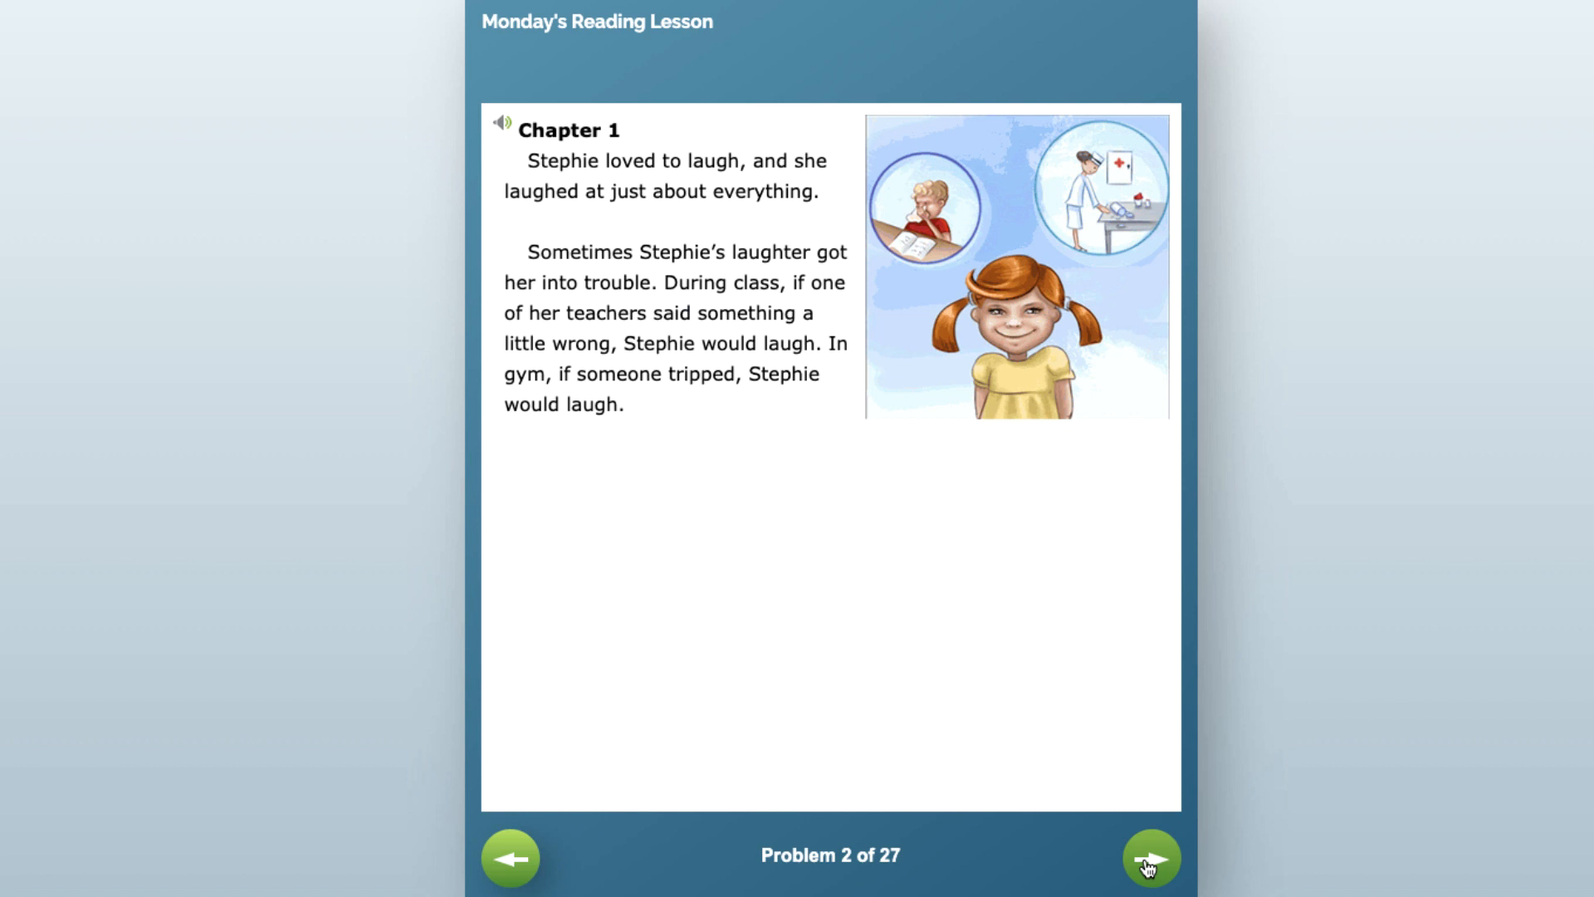
left_click(1150, 857)
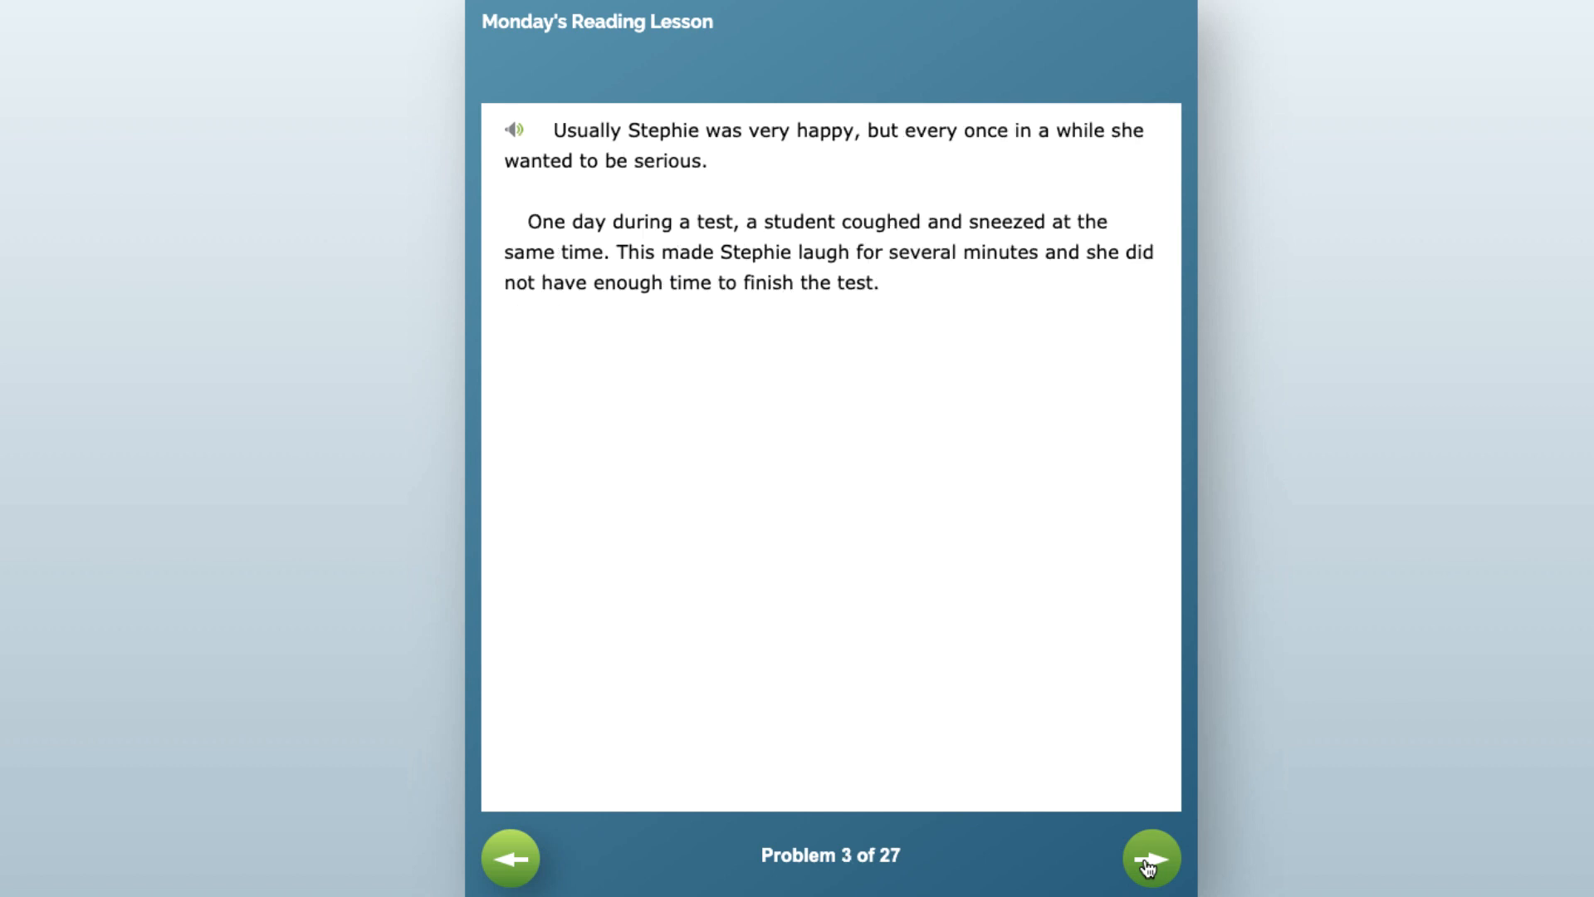
left_click(1150, 857)
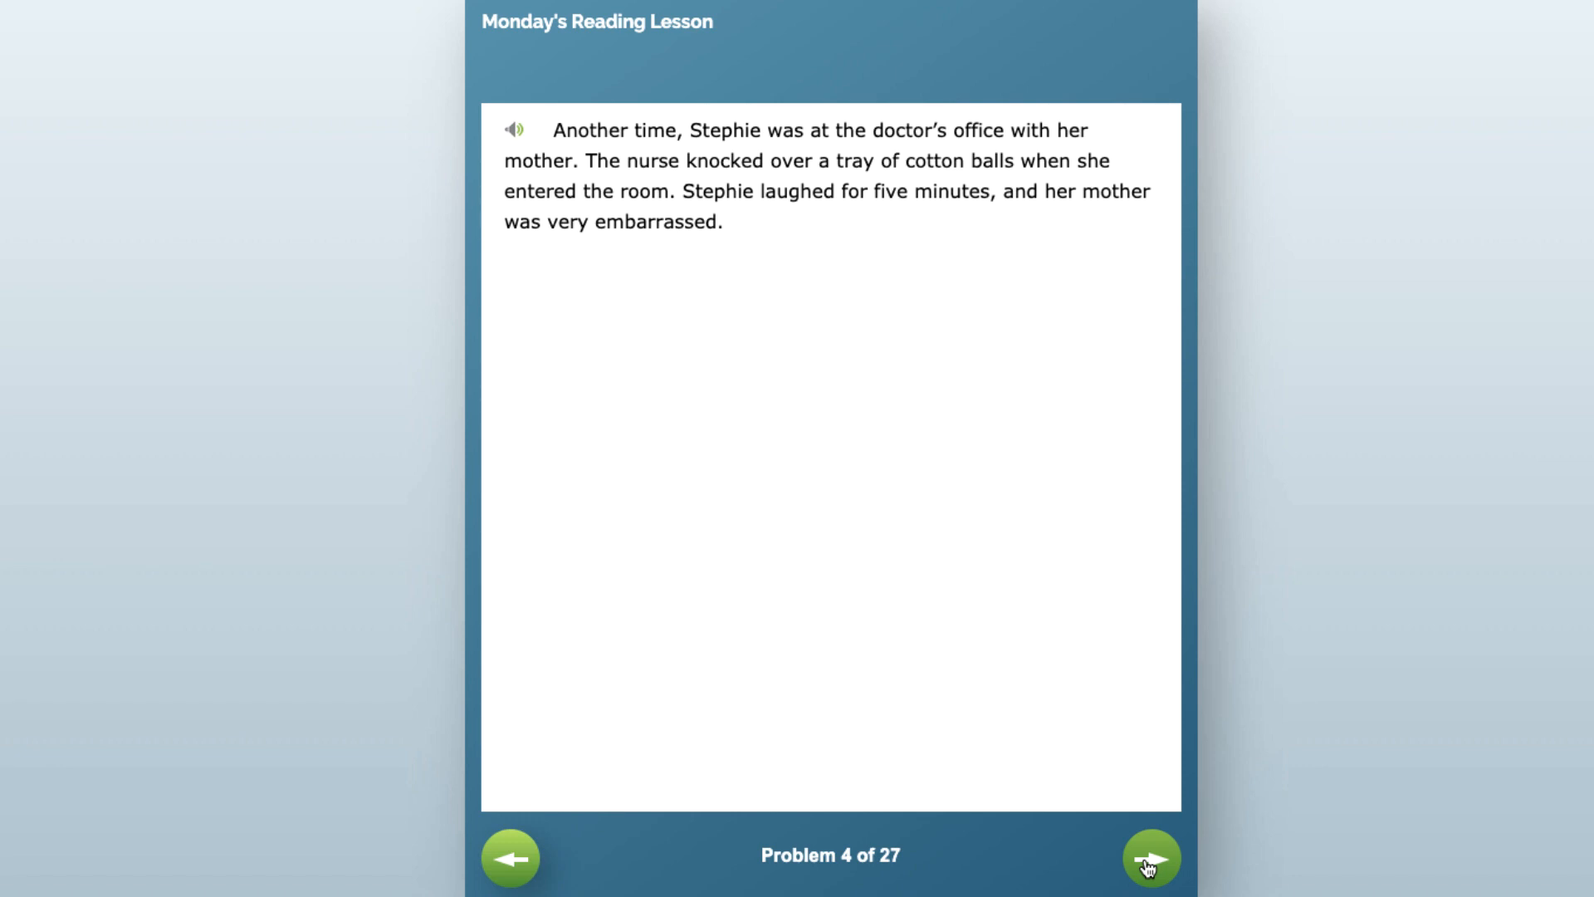
left_click(1150, 857)
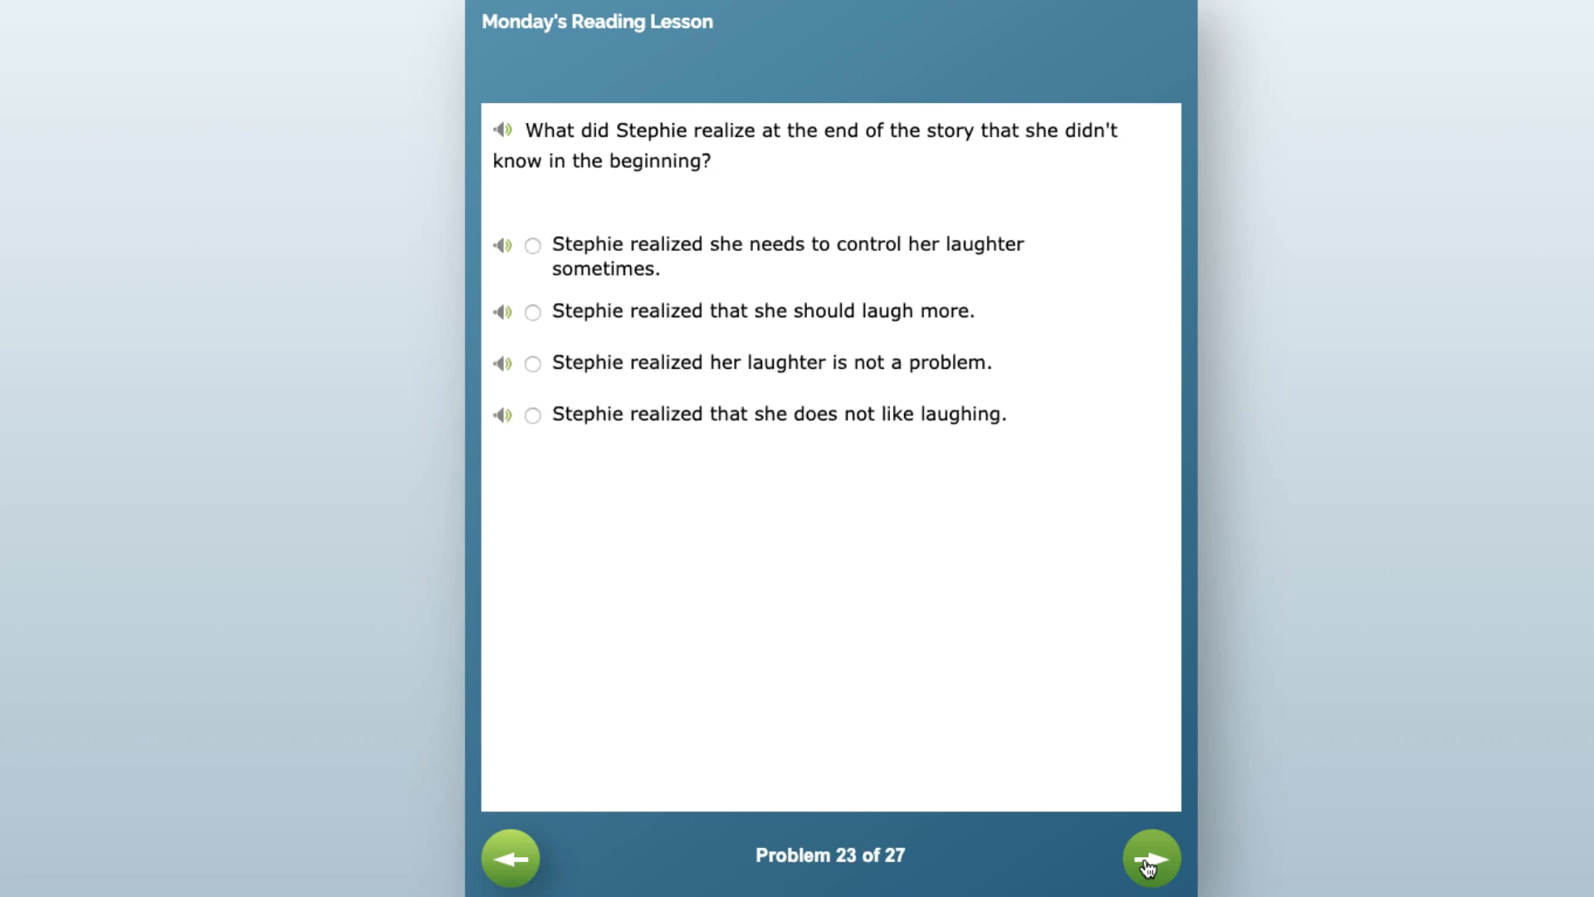